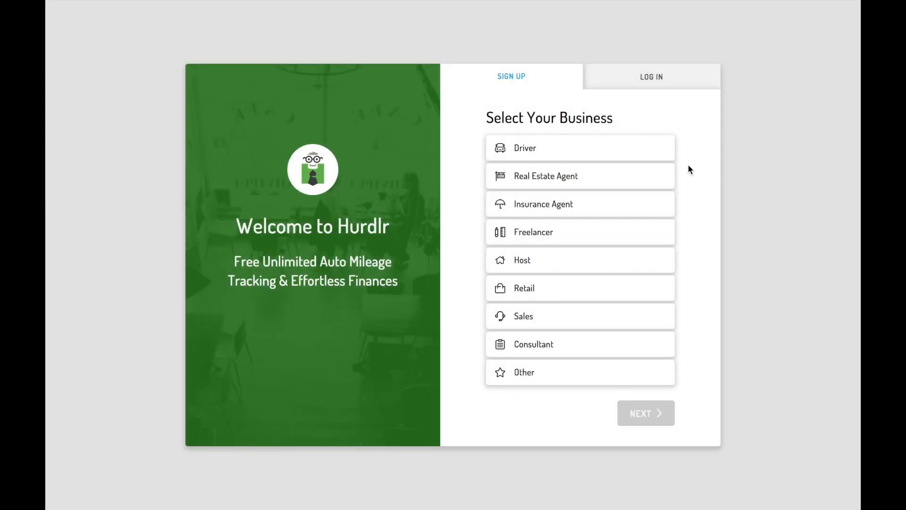
- Pick Designer from the Other business types and continue
click(579, 231)
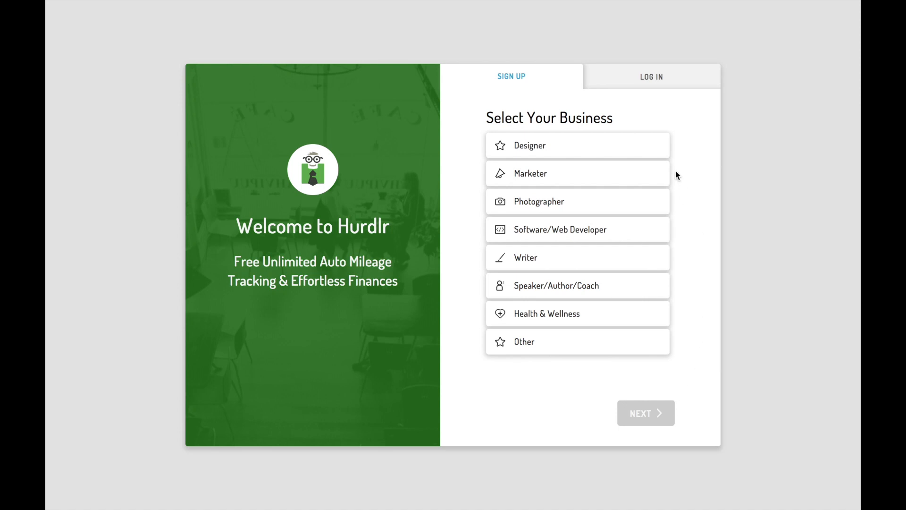
click(578, 145)
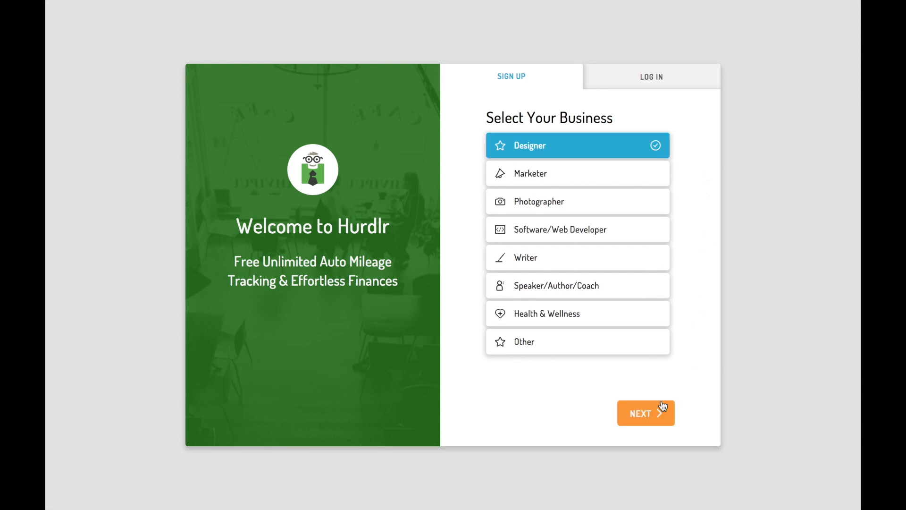
click(645, 413)
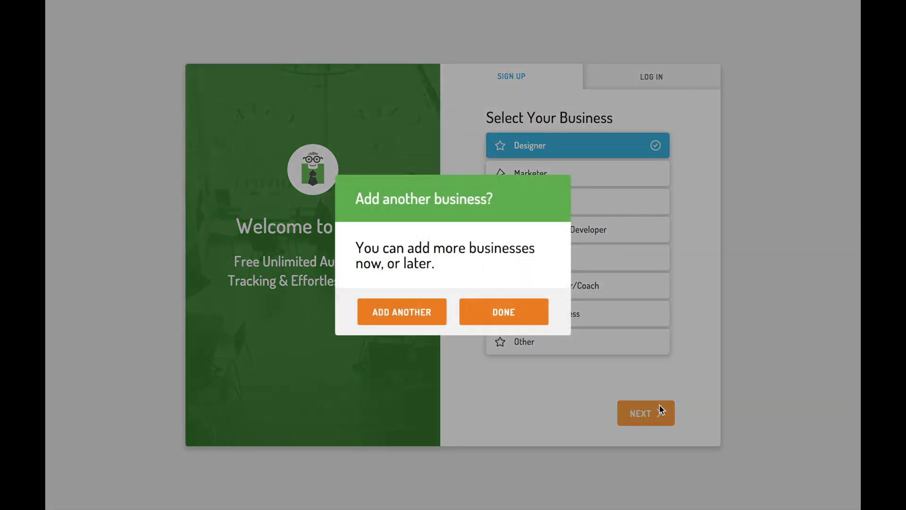
mouse_move(503, 311)
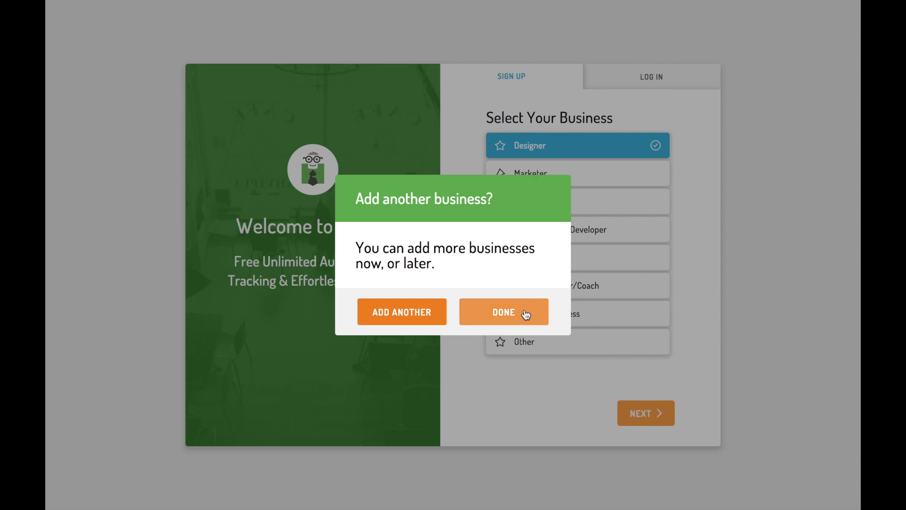
click(504, 312)
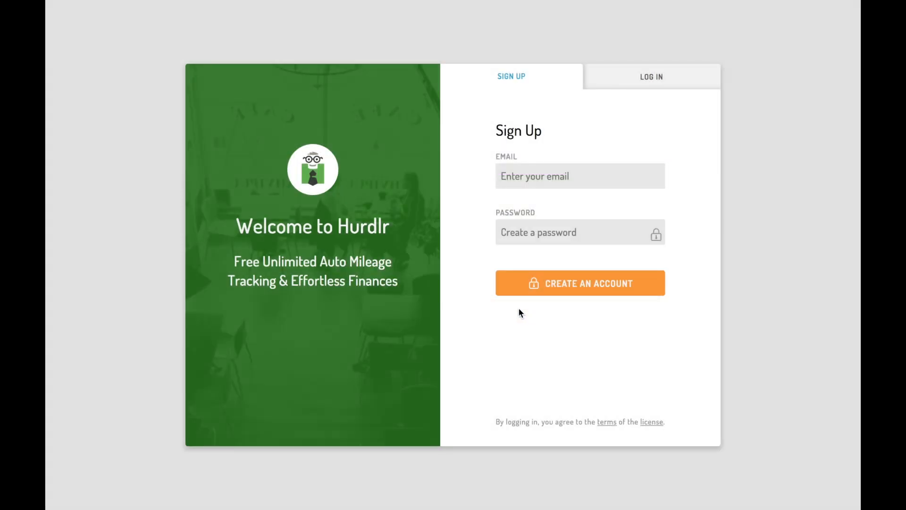
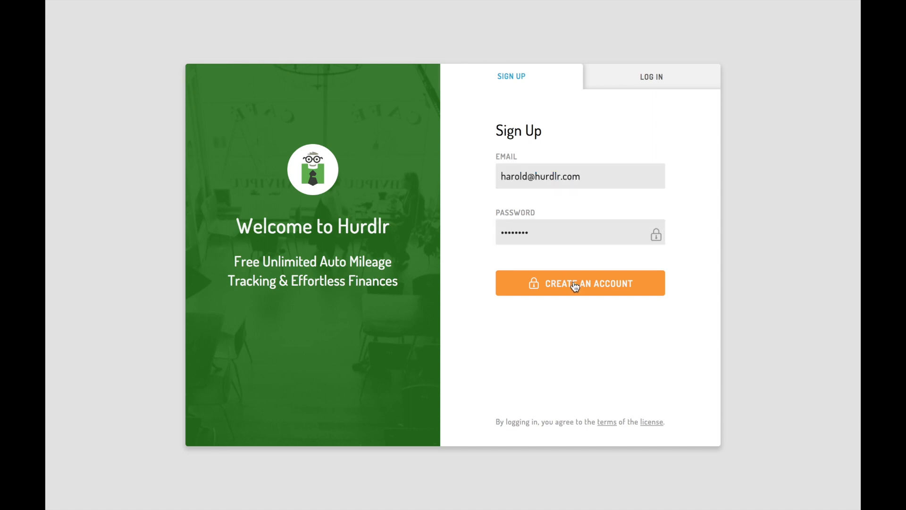
click(579, 283)
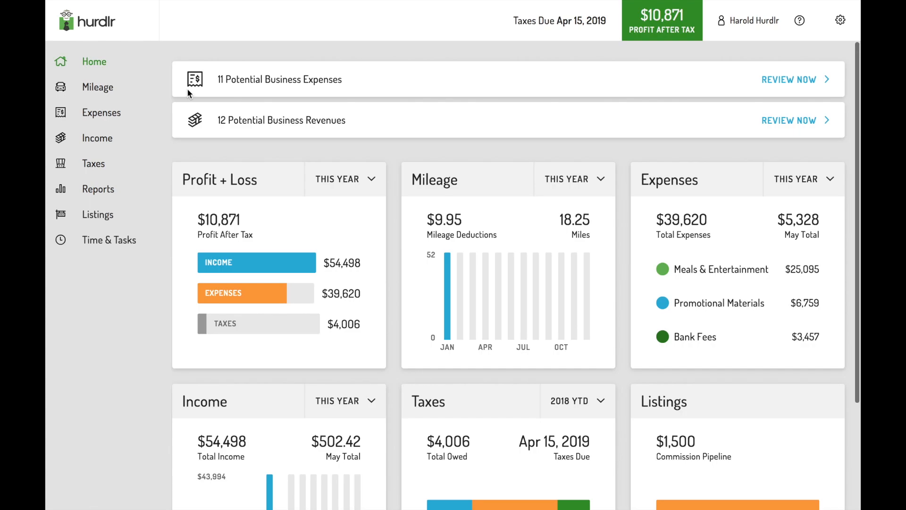
mouse_move(396, 176)
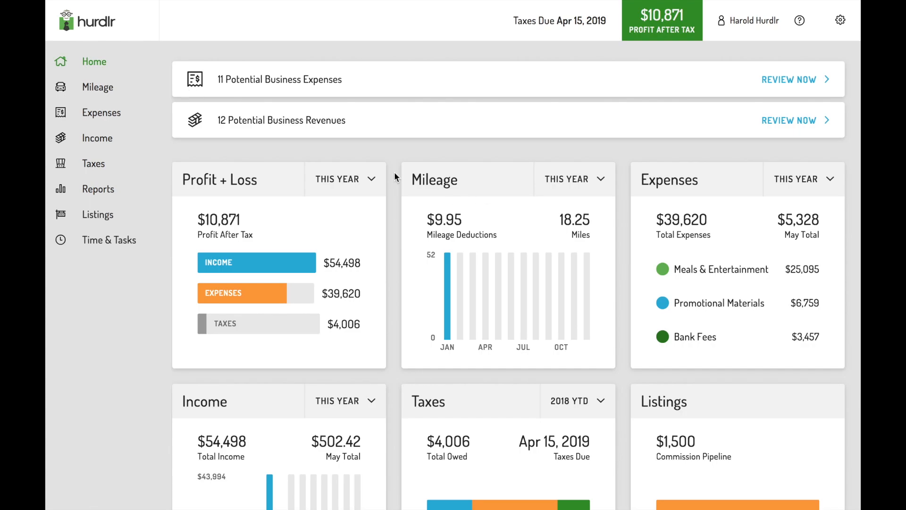
- Scroll to the Profit + Loss summary and switch its period to Last Year
scroll(down, 3)
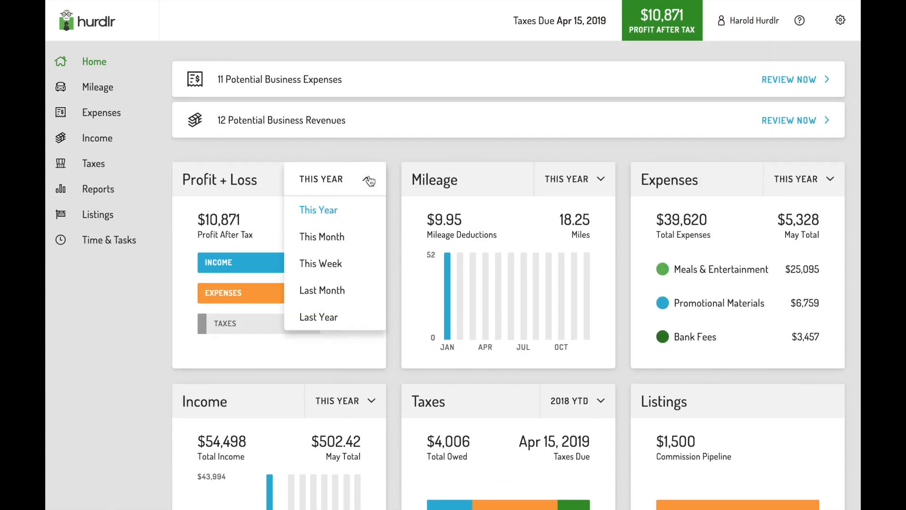
mouse_move(335, 316)
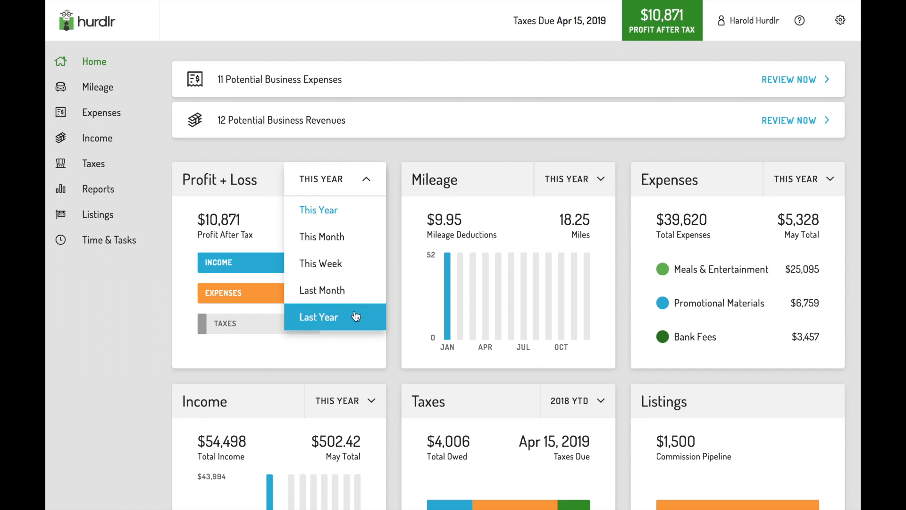
click(318, 317)
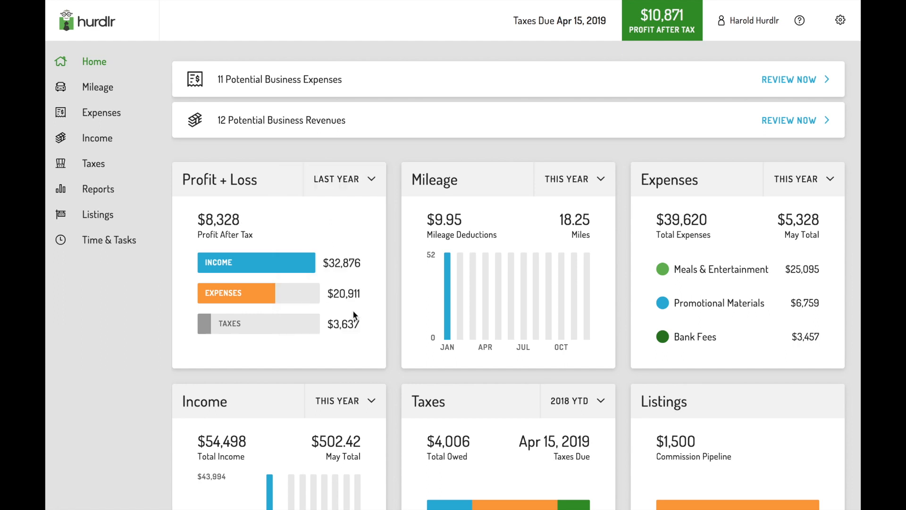
click(840, 20)
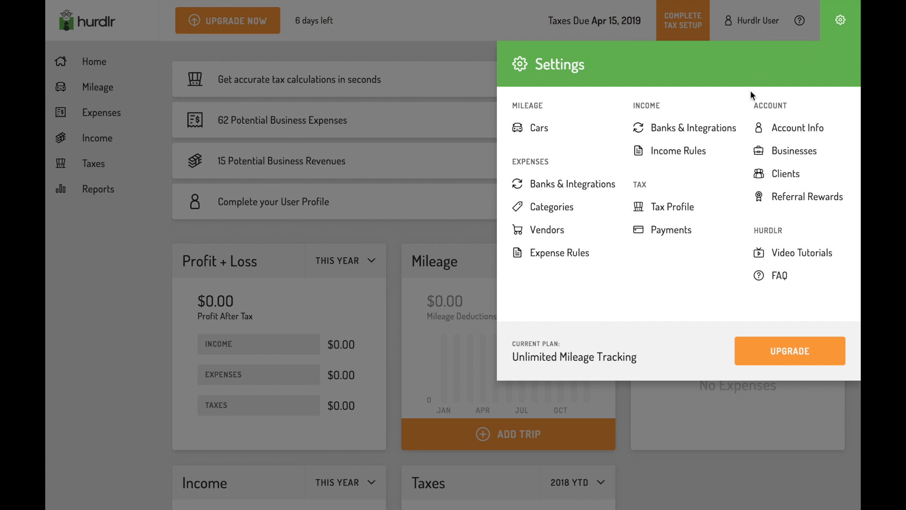
mouse_move(695, 128)
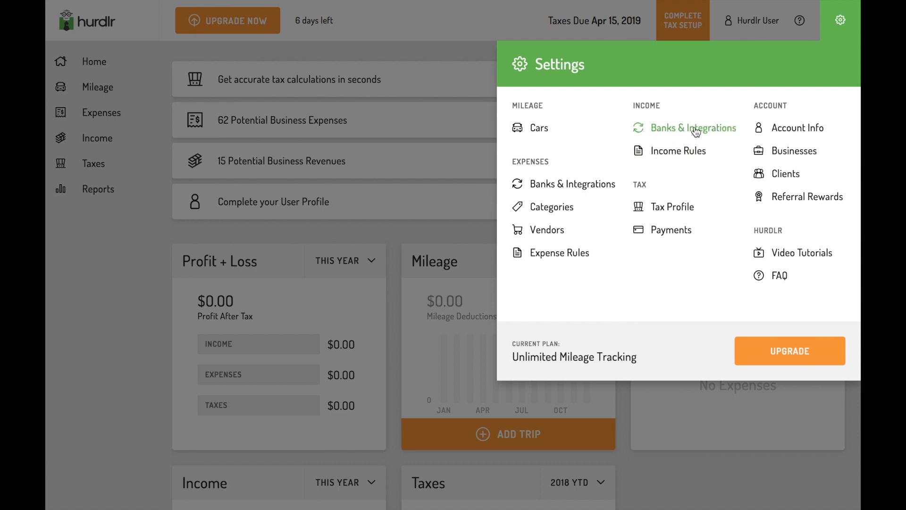
mouse_move(794, 151)
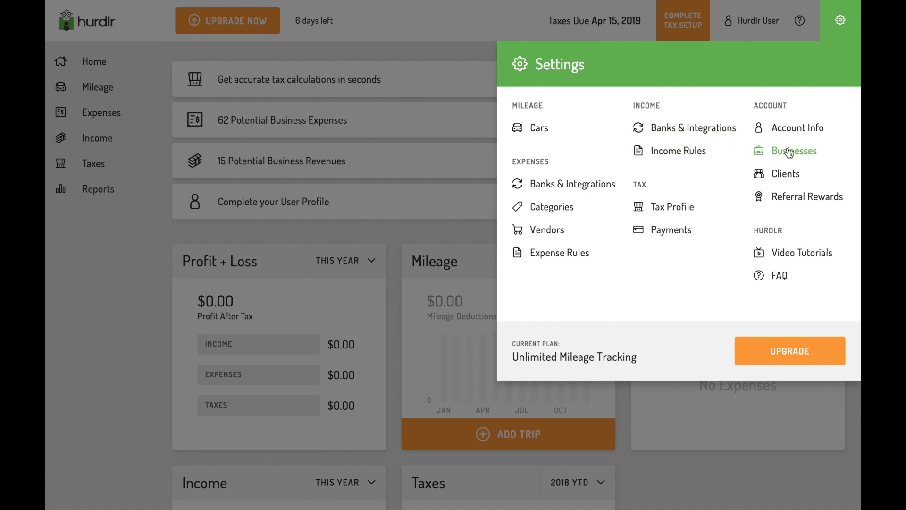
mouse_move(766, 157)
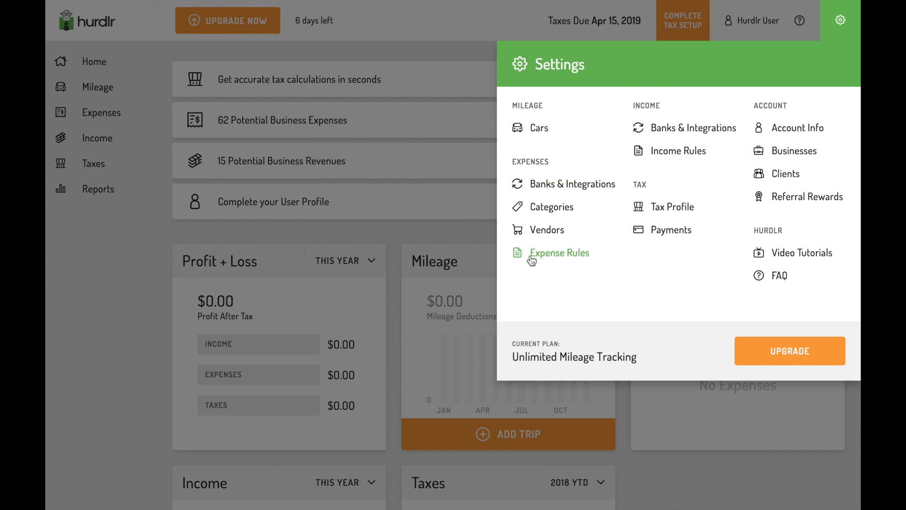
mouse_move(591, 267)
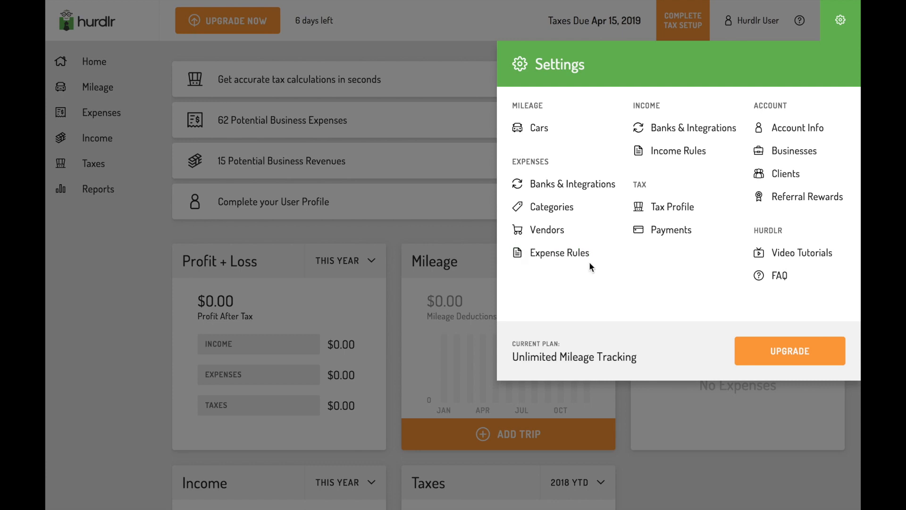
mouse_move(796, 151)
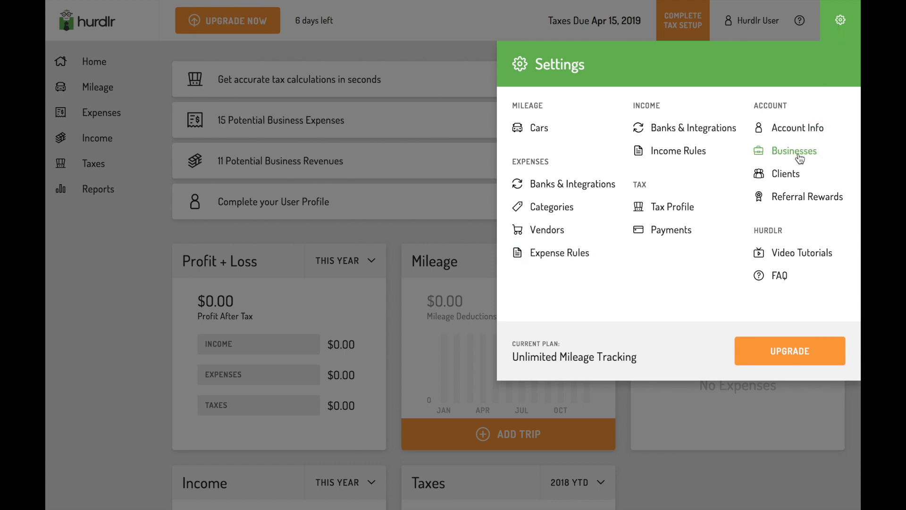
- Add a Retail business named Harold's Home Goods, then close the business list
click(795, 151)
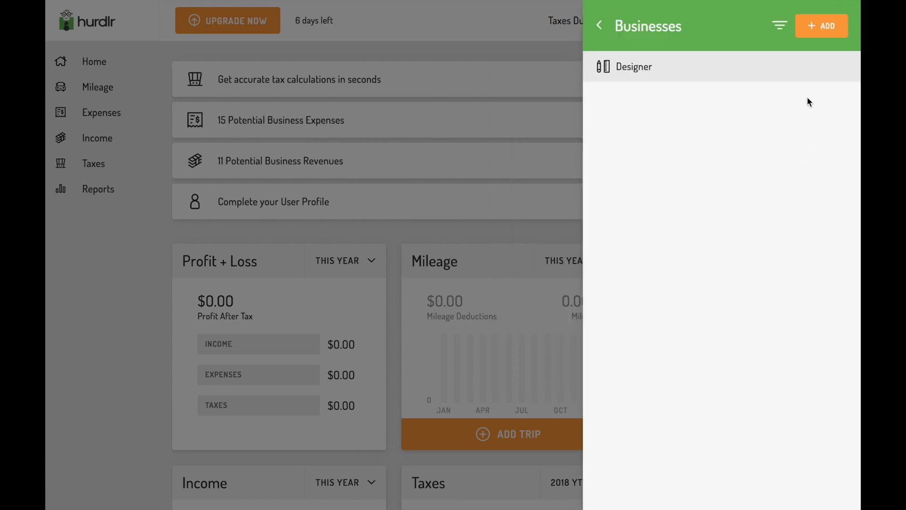
click(821, 26)
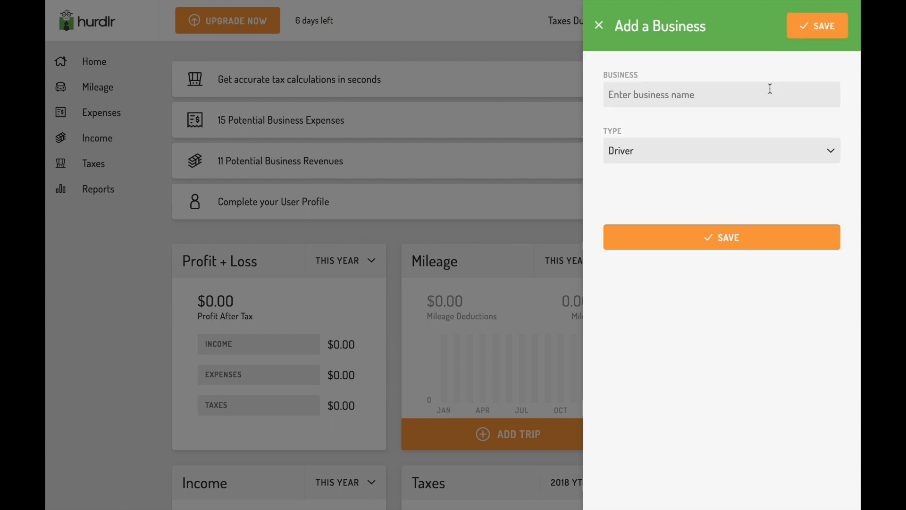
text(Harold's)
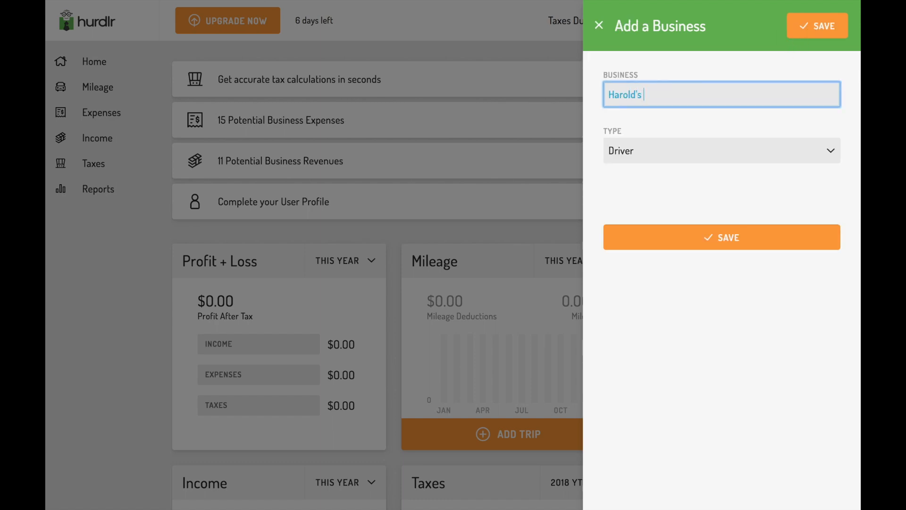
text(Home Goods)
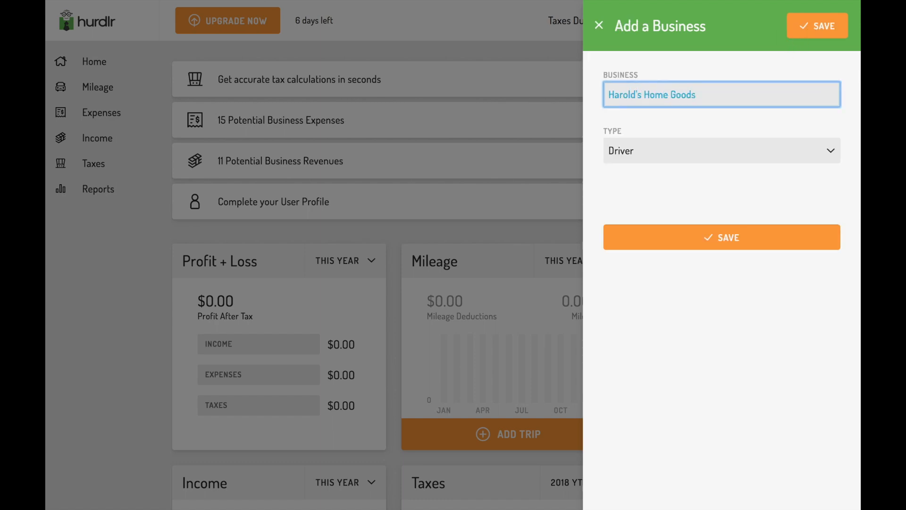
click(720, 151)
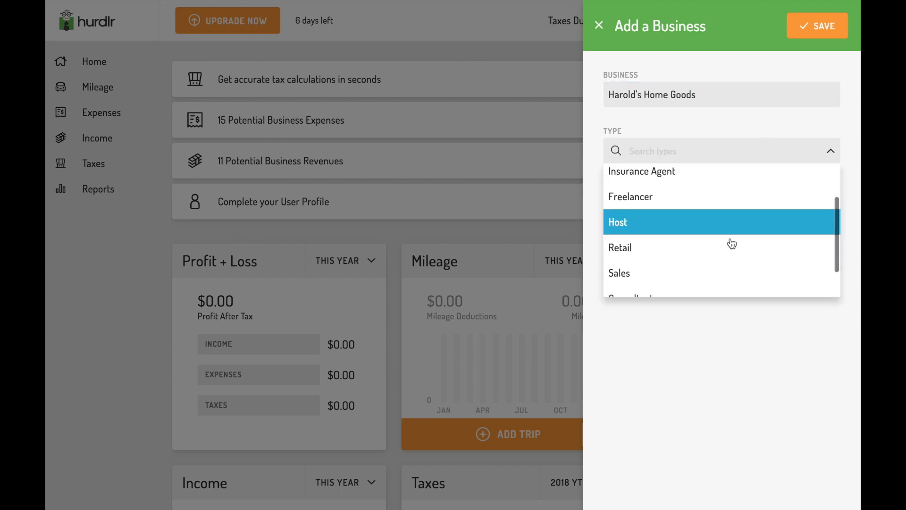
click(620, 247)
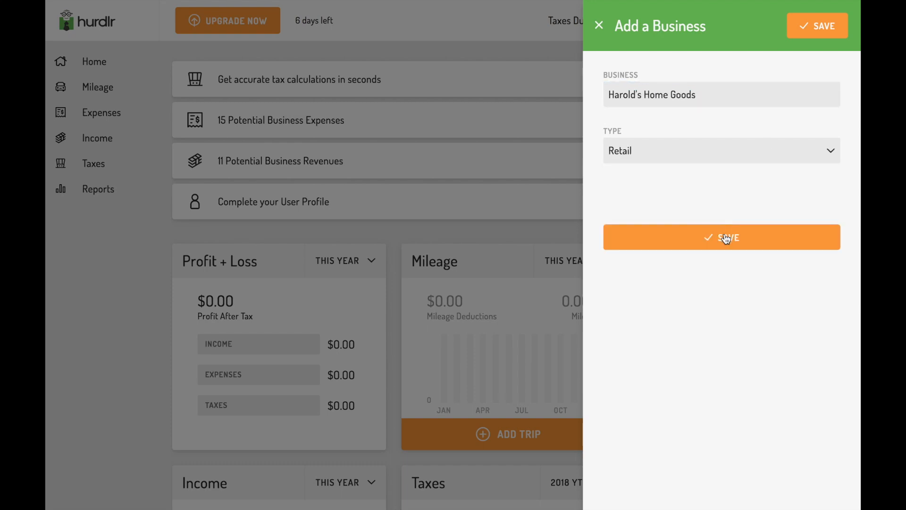
click(721, 237)
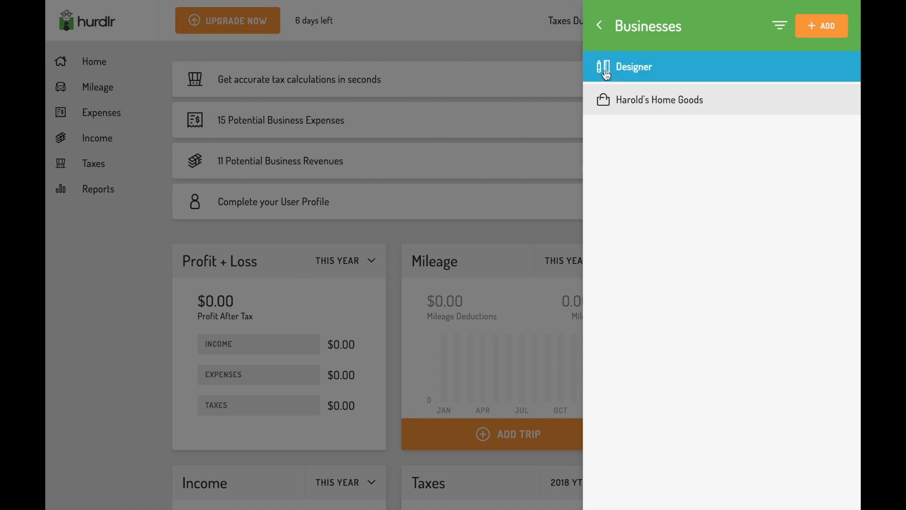
click(600, 25)
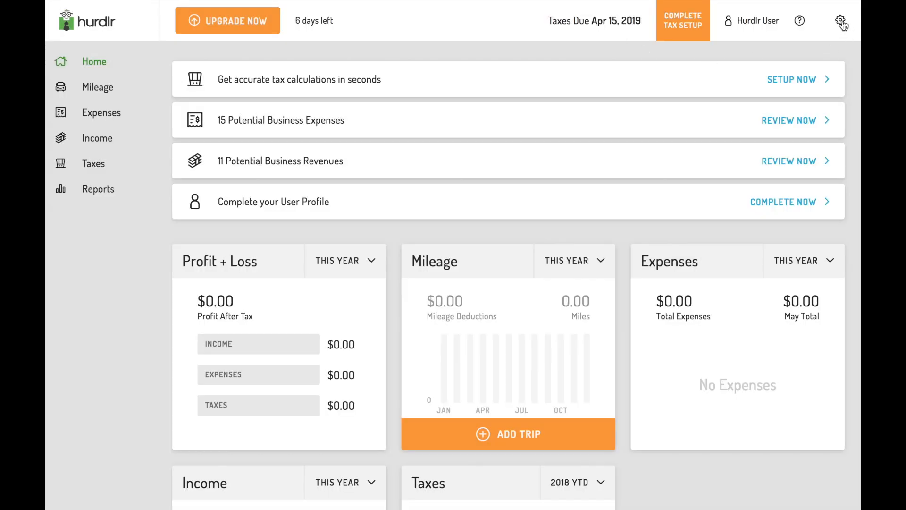
- From settings, go to Banks & Integrations and start adding an income account
click(842, 20)
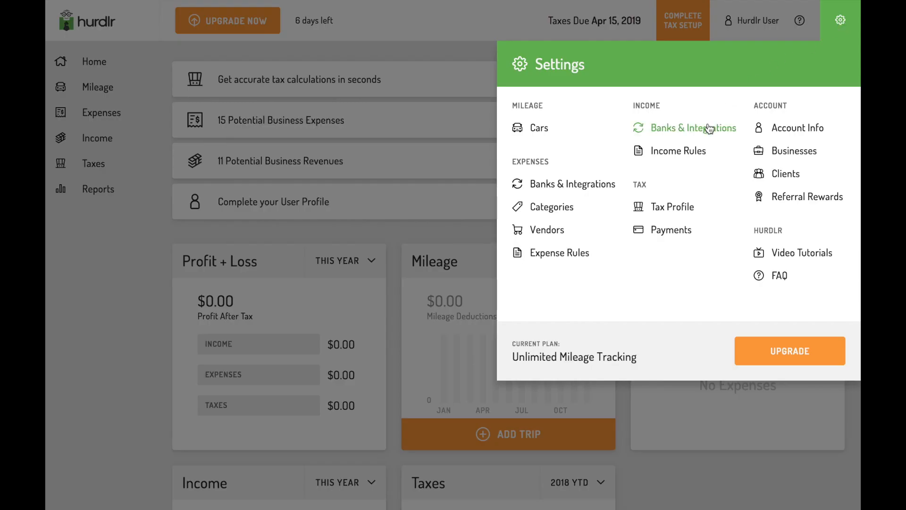
click(692, 128)
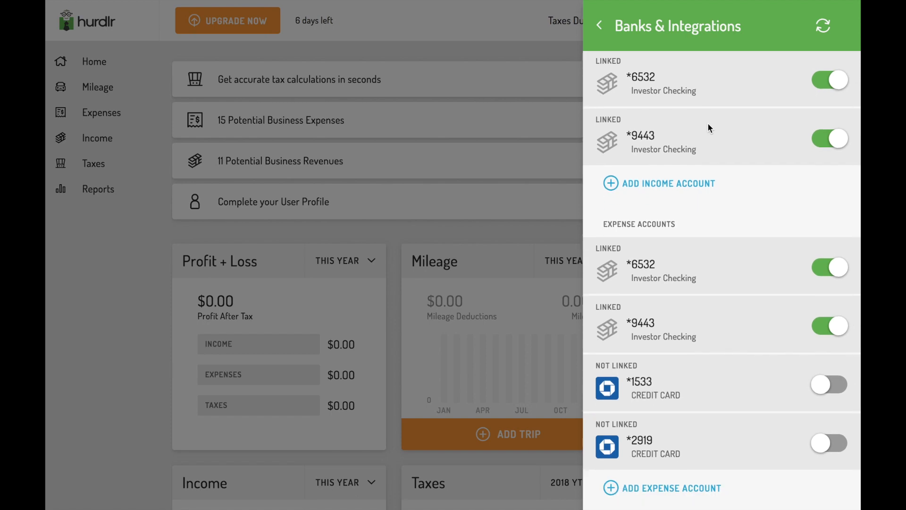
mouse_move(711, 192)
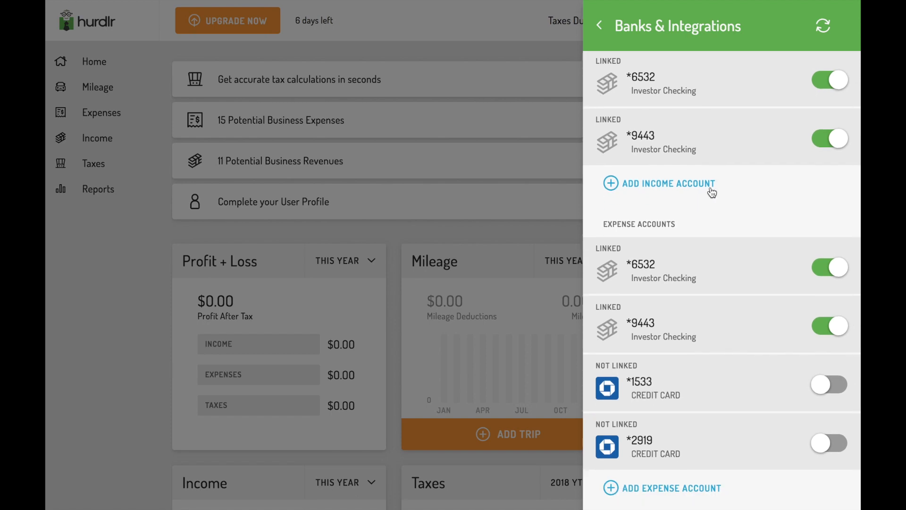
click(659, 183)
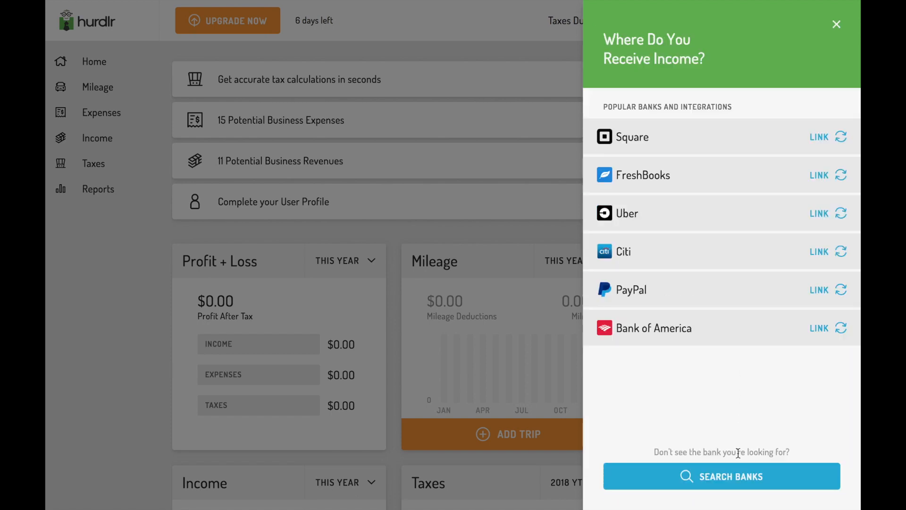
- Link PayPal as an income source by submitting its sign-in credentials
click(818, 289)
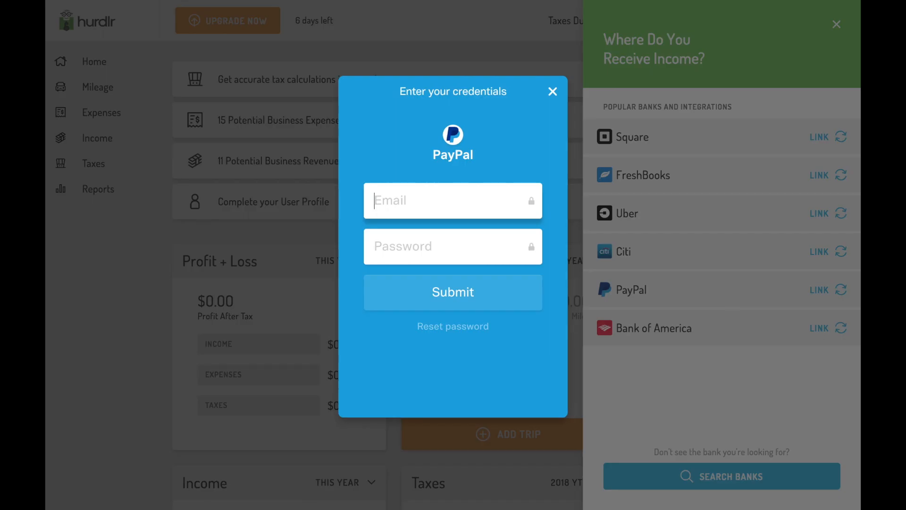
text(*******@*****.com)
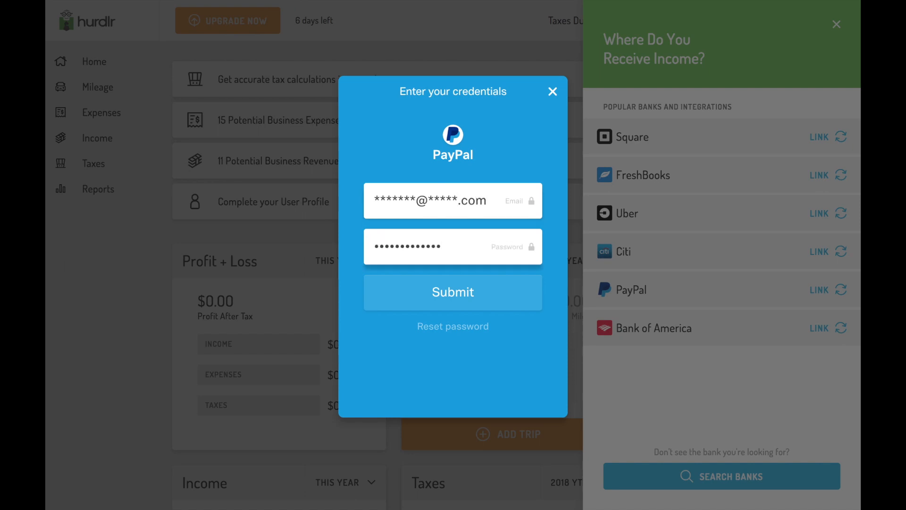
click(453, 291)
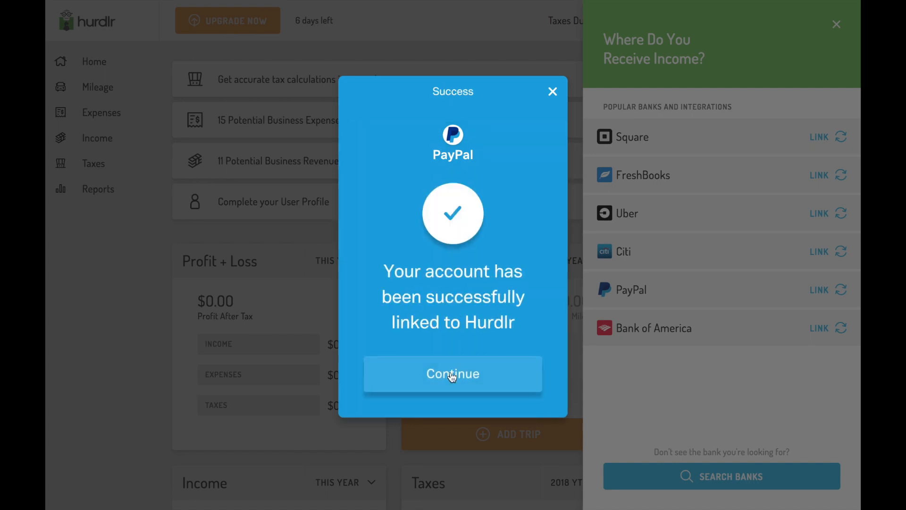
click(453, 373)
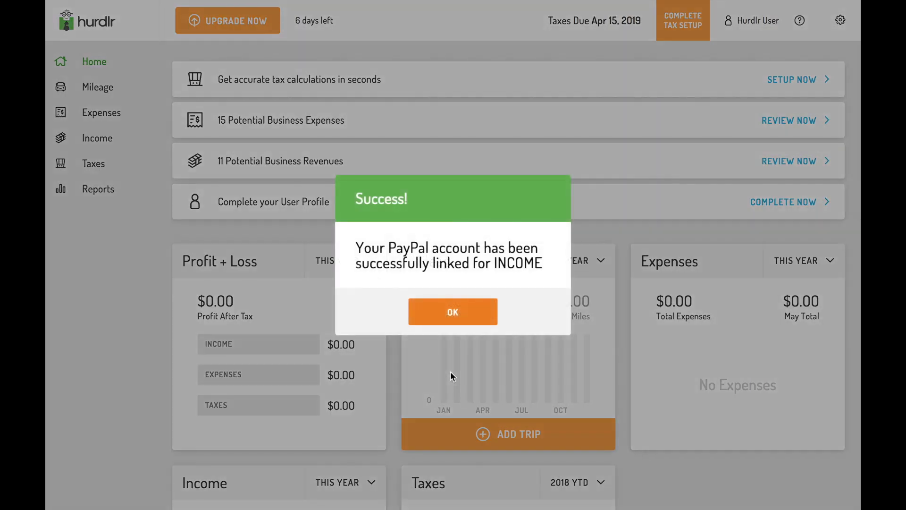
mouse_move(453, 311)
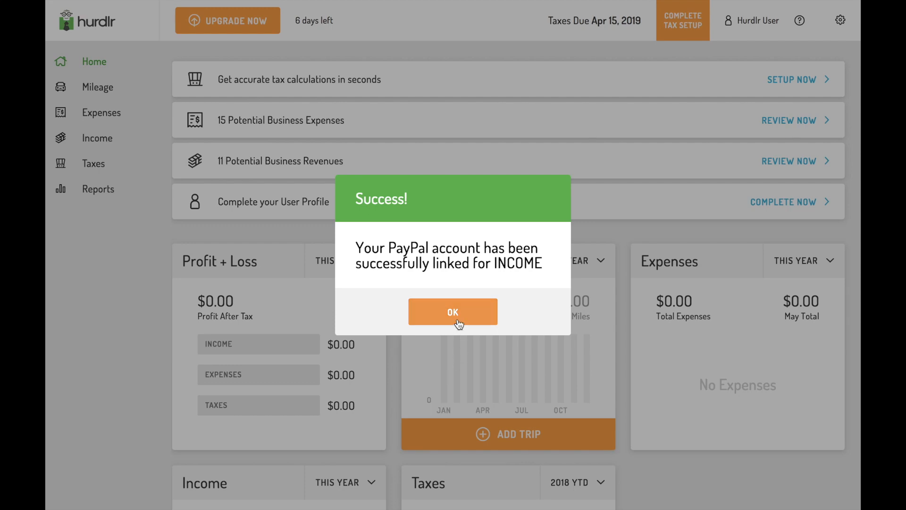
click(453, 312)
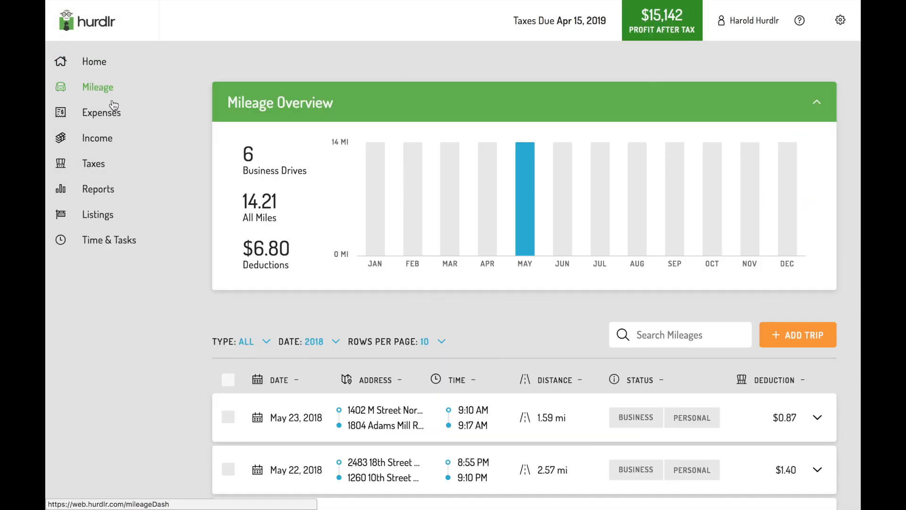
- Tag the May 23 trip Personal and the May 22 2.57-mile trip as Uber business
scroll(down, 3)
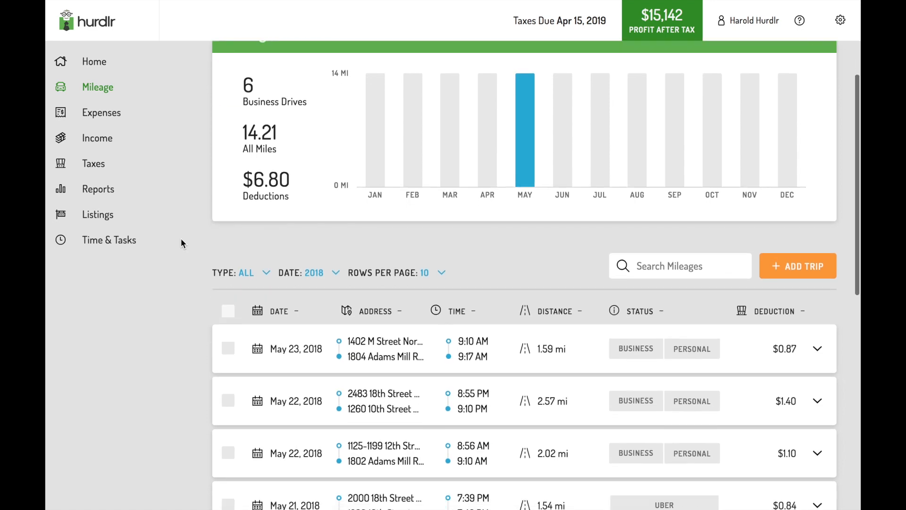
scroll(up, 3)
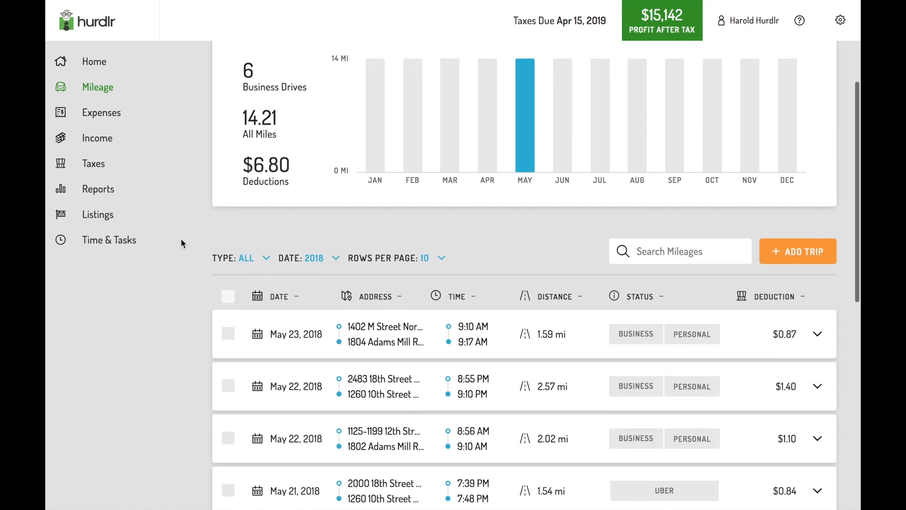
scroll(down, 3)
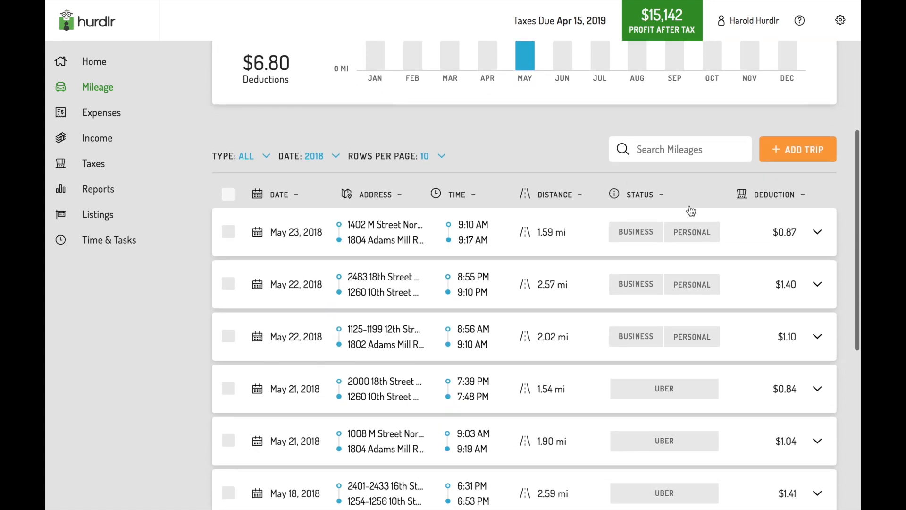
click(692, 231)
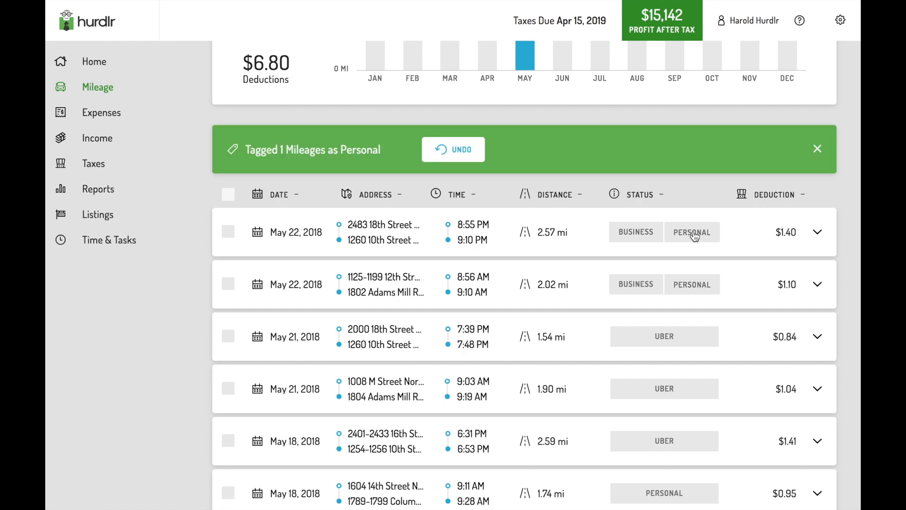
click(635, 232)
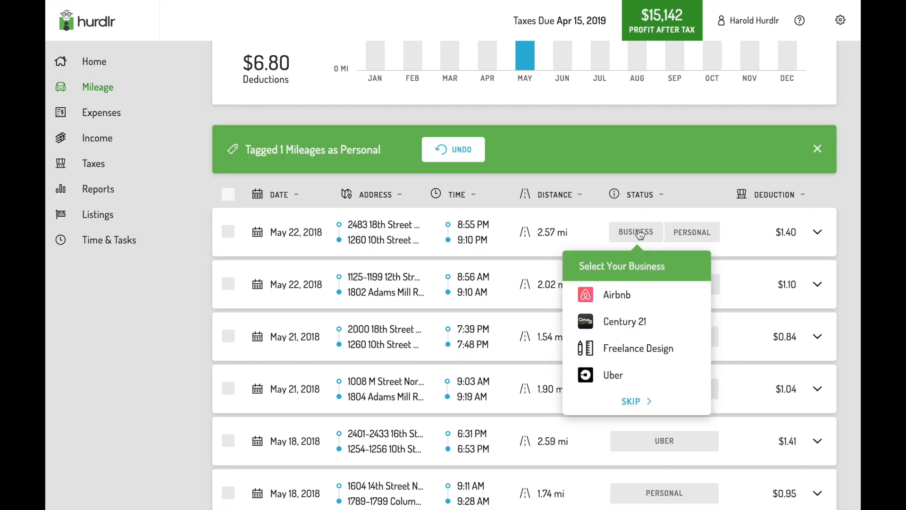
mouse_move(613, 374)
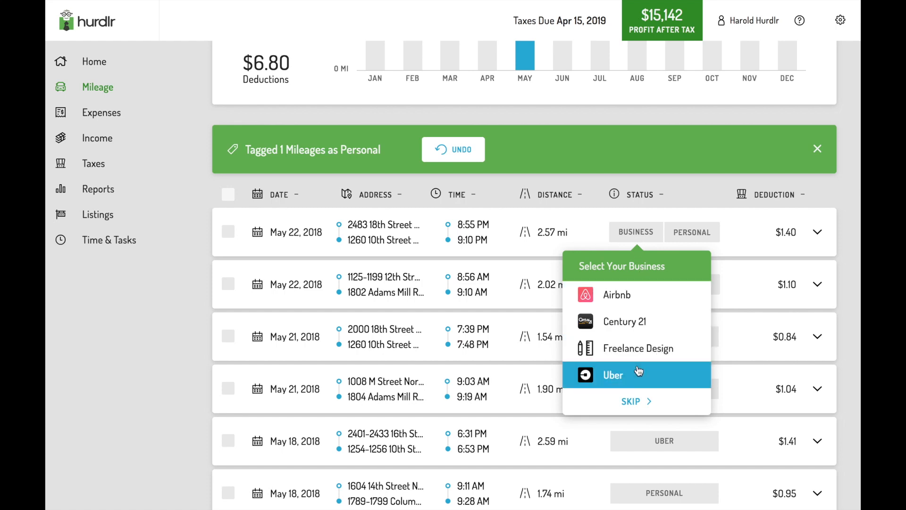
click(612, 374)
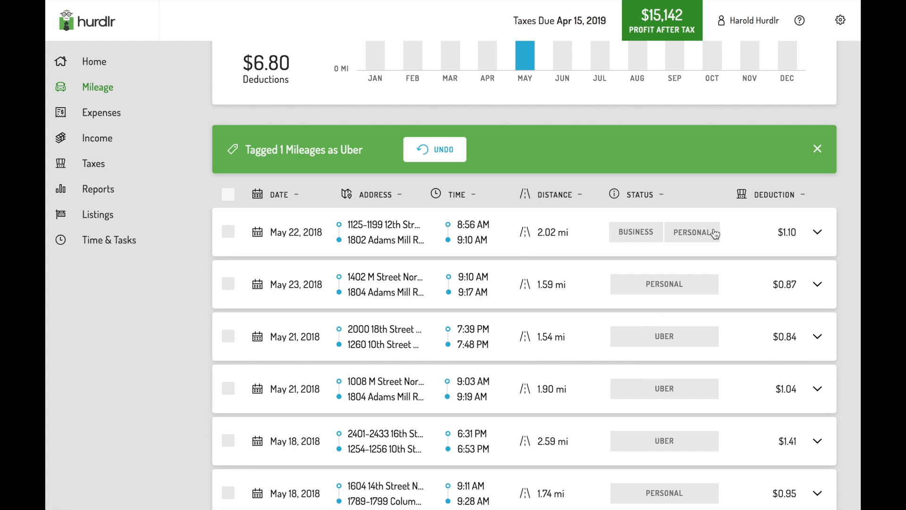
scroll(up, 3)
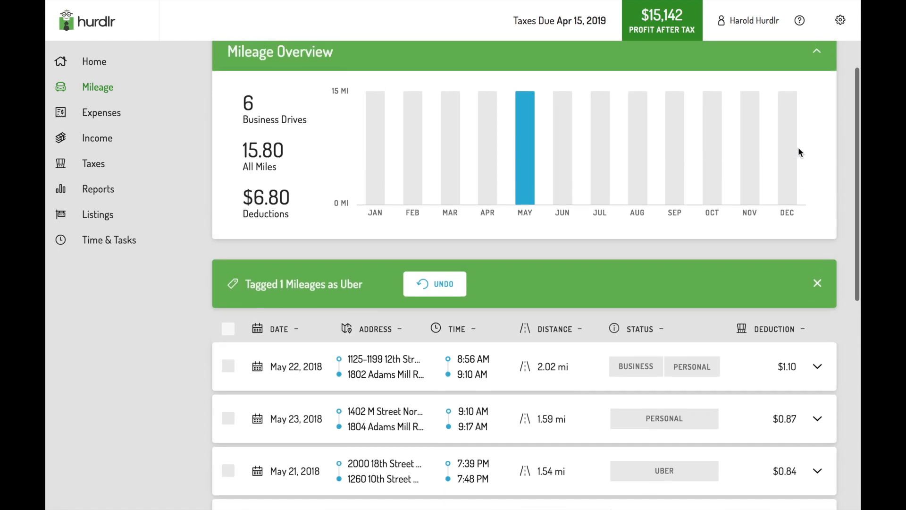
mouse_move(97, 138)
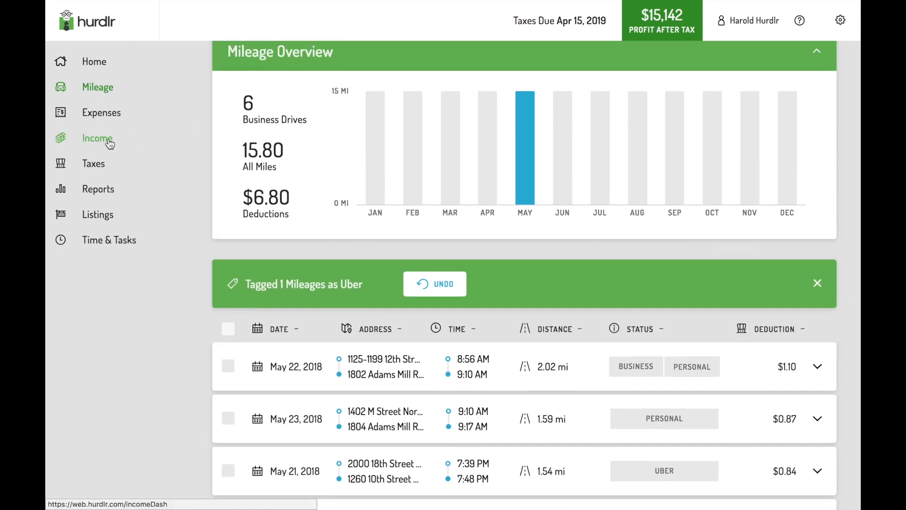
- Tag the May 8 transfer Personal and the Venmo income to Harold's Home Goods, then view Expenses
click(97, 137)
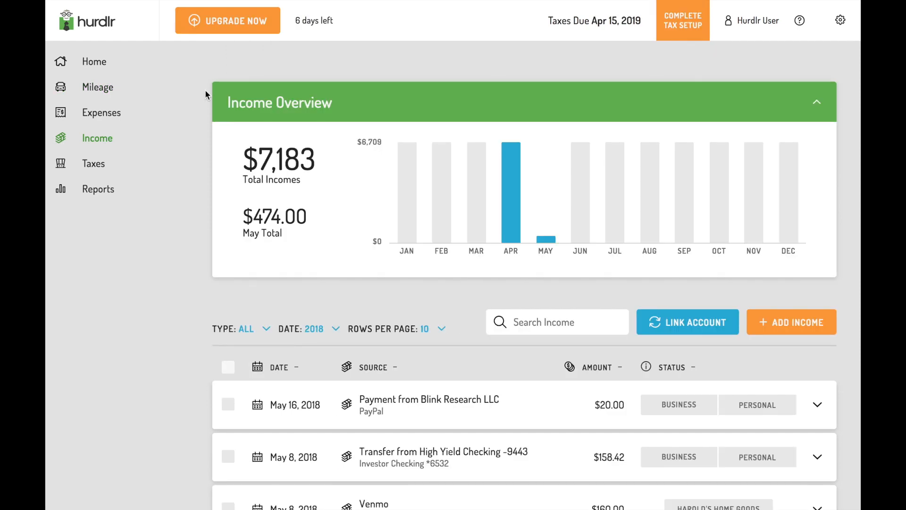
scroll(down, 3)
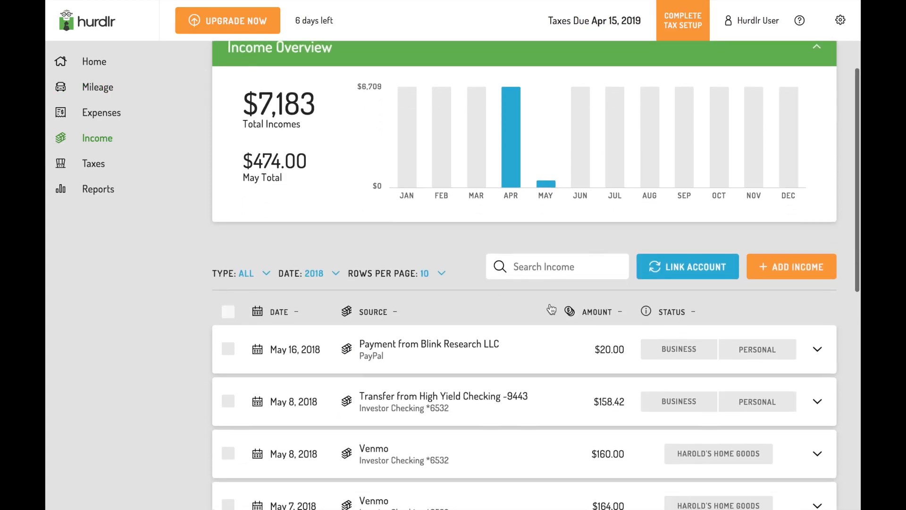
mouse_move(727, 407)
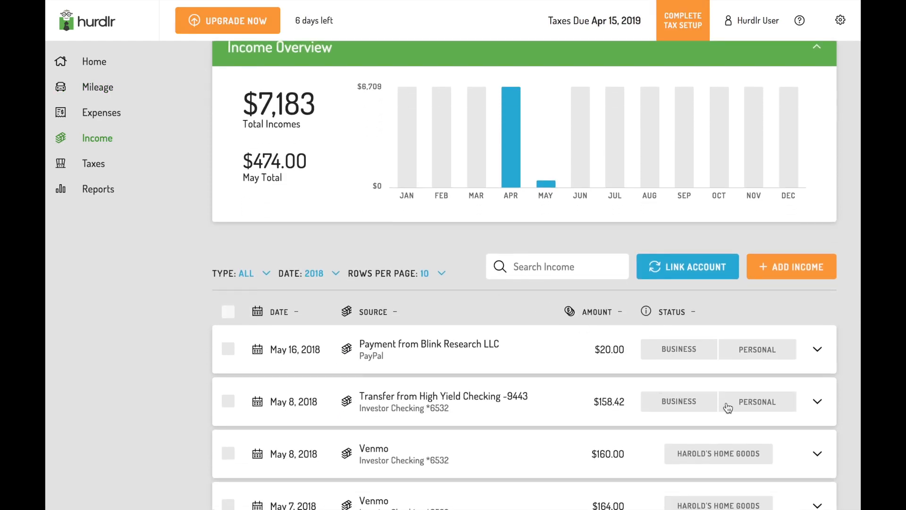
click(757, 401)
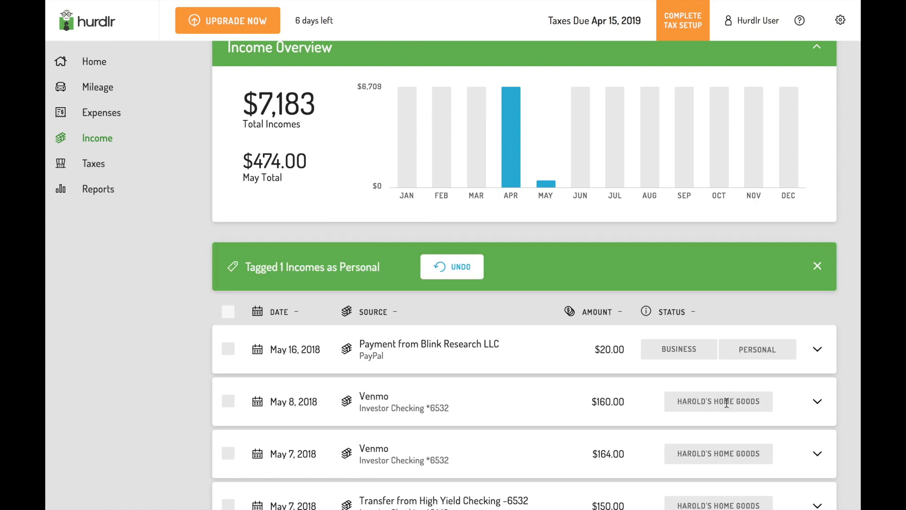
mouse_move(691, 355)
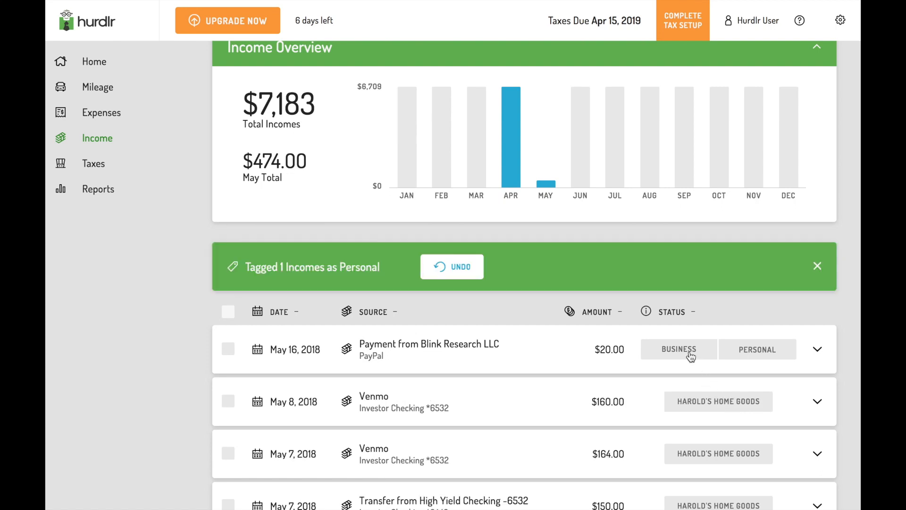
click(678, 348)
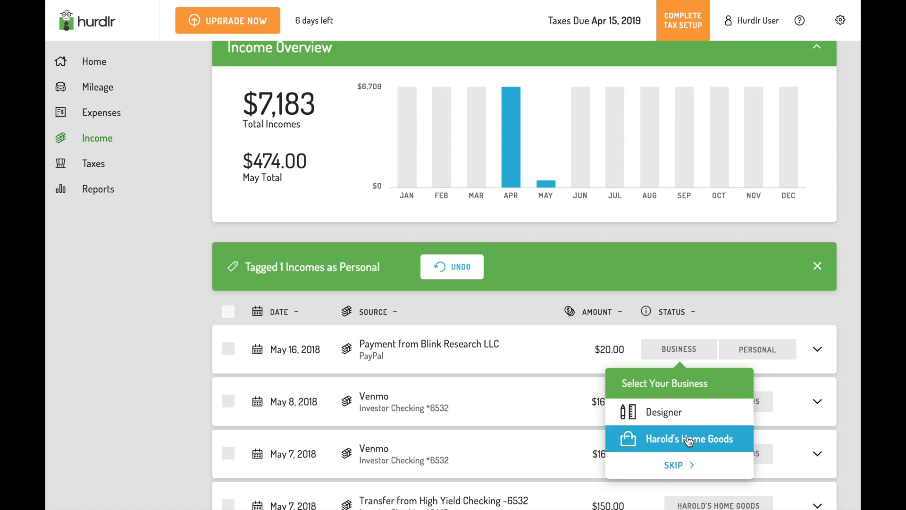
click(689, 438)
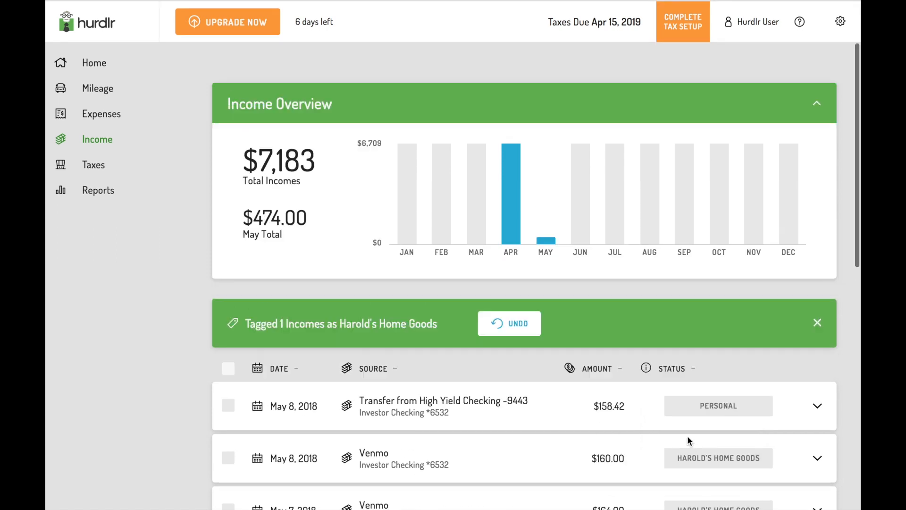
click(101, 112)
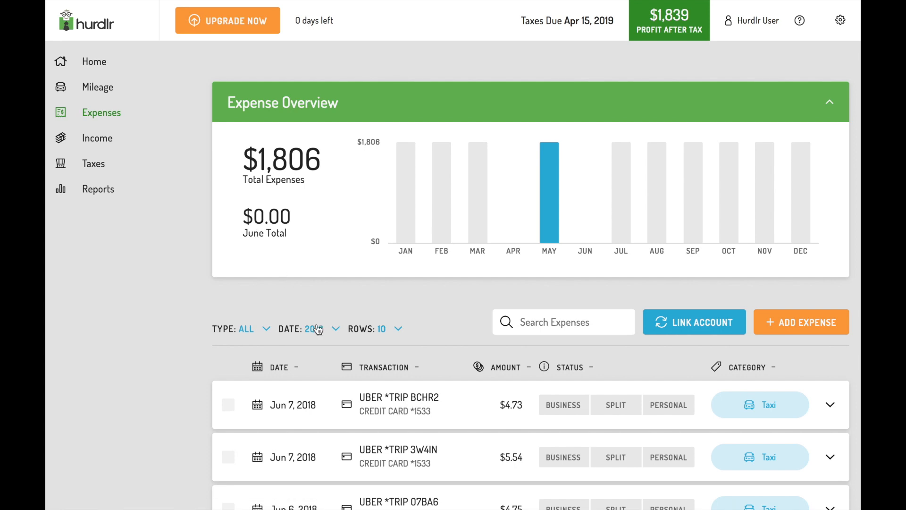
click(314, 328)
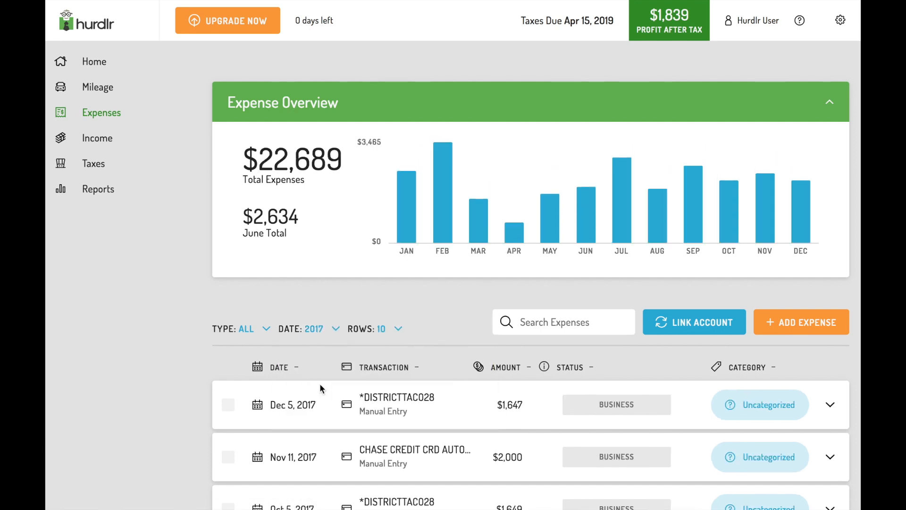
click(314, 328)
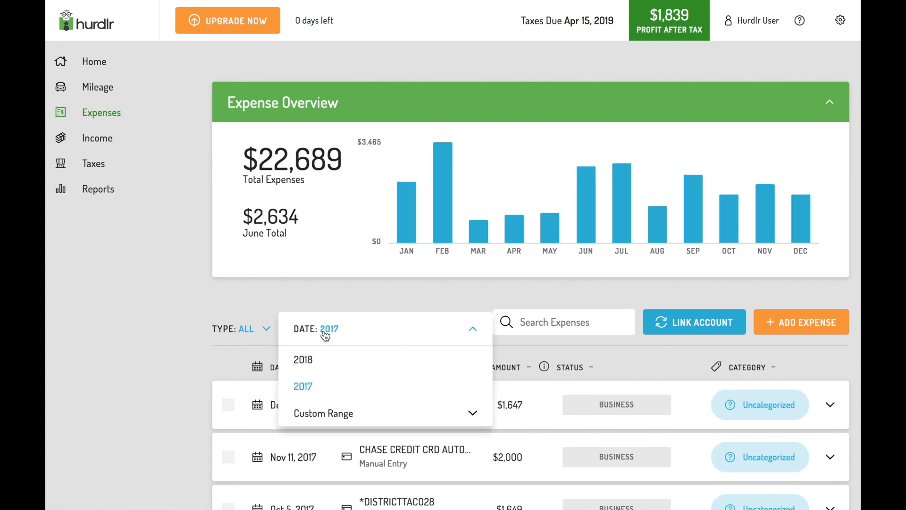
click(302, 359)
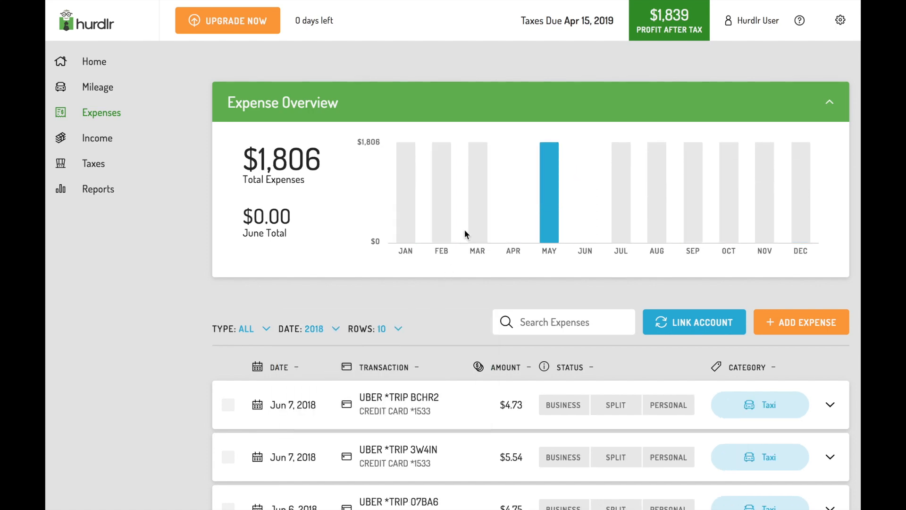
scroll(down, 3)
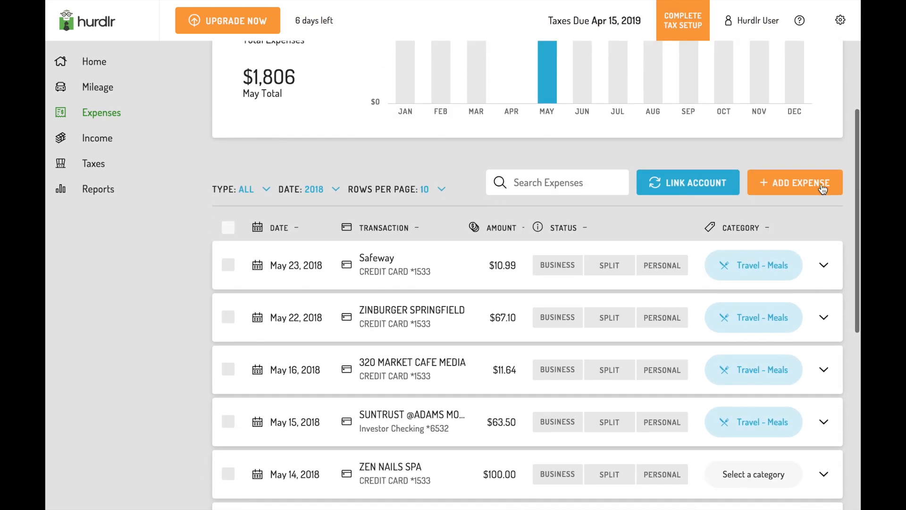
- Save a new $2,500 Chrysalis Vineyard expense assigned to Harold's Home Goods
click(795, 182)
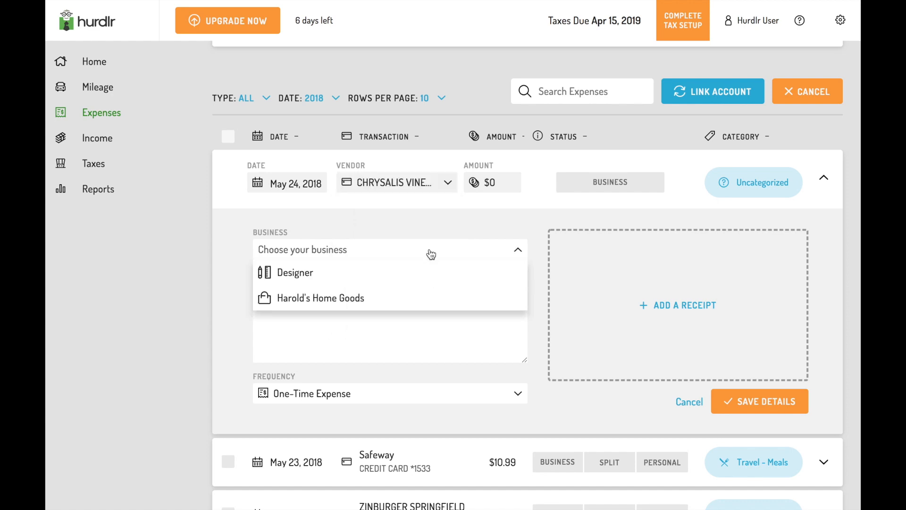
click(321, 298)
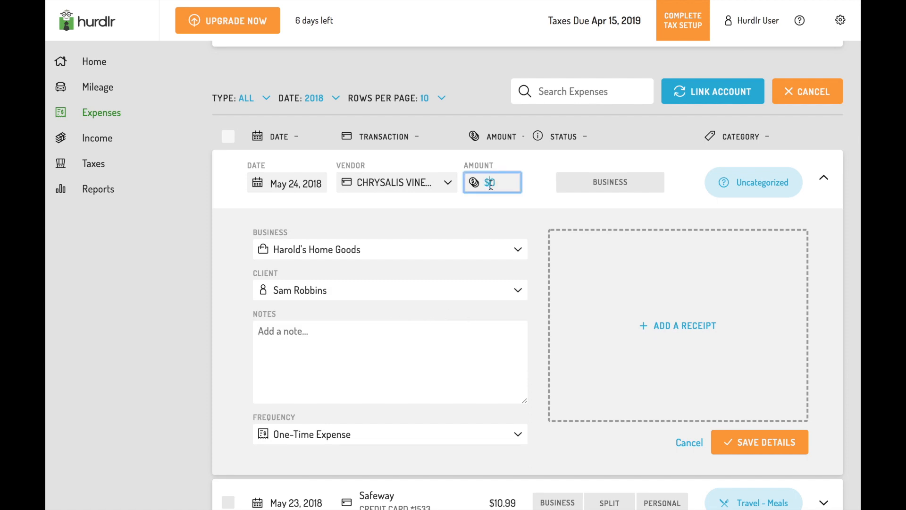
click(753, 182)
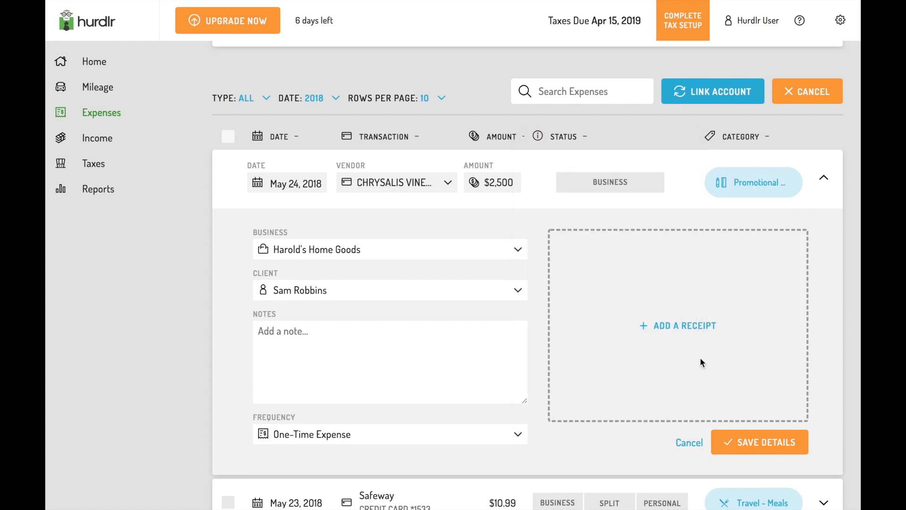
click(688, 442)
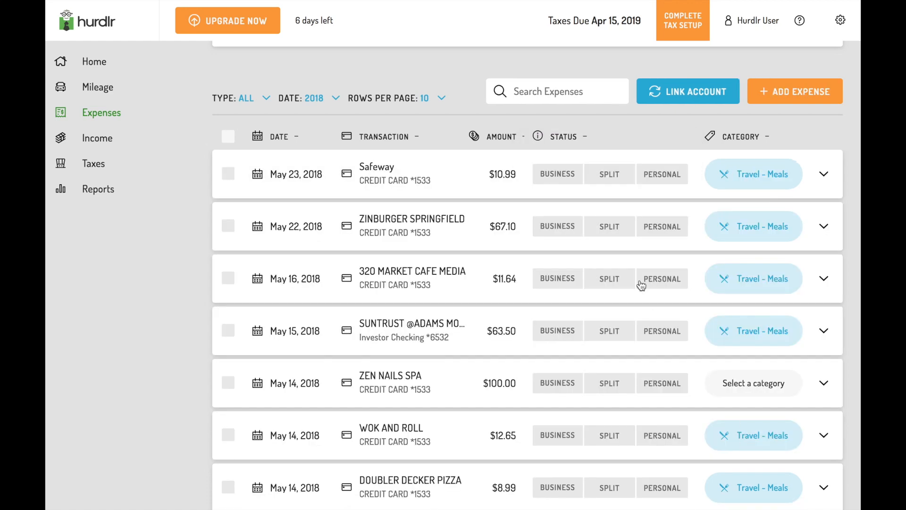
scroll(up, 3)
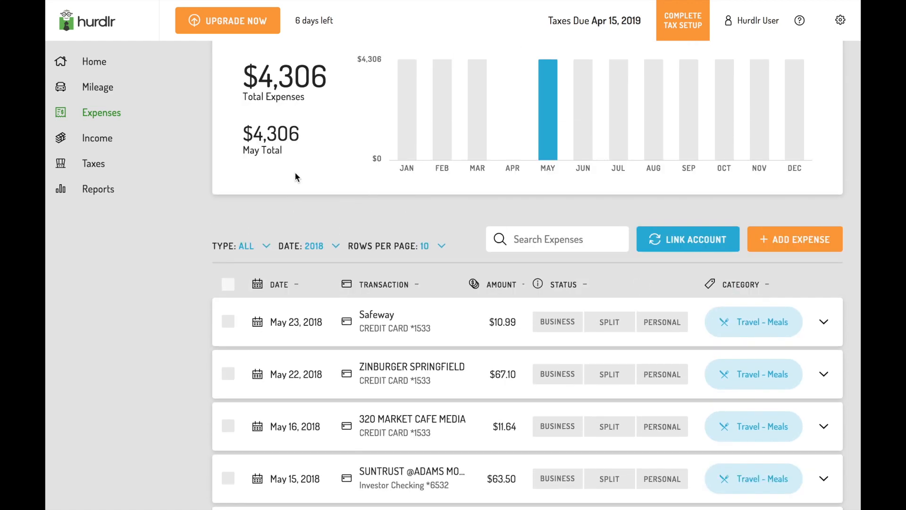
text(Sam)
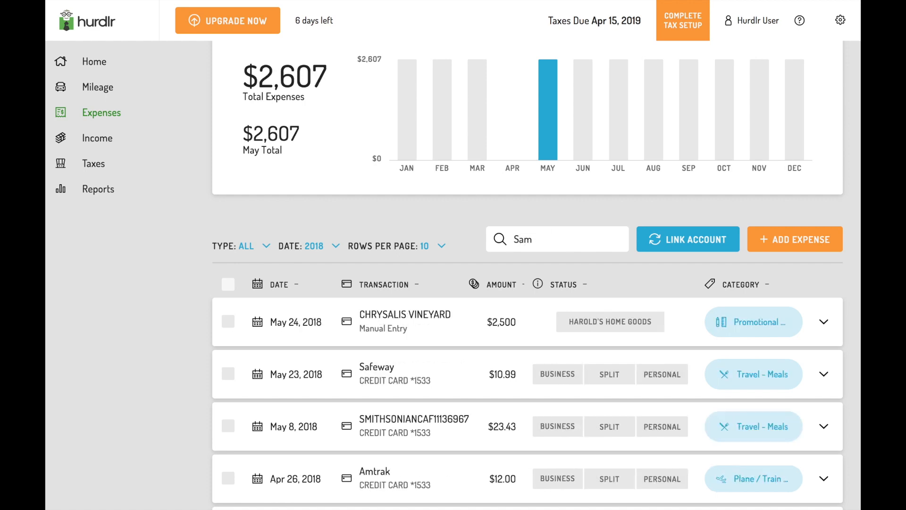
text(R)
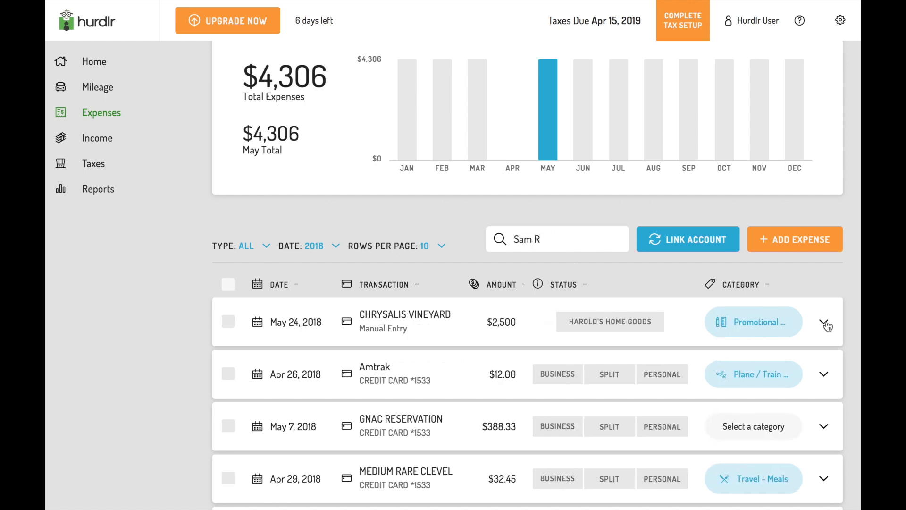
click(825, 321)
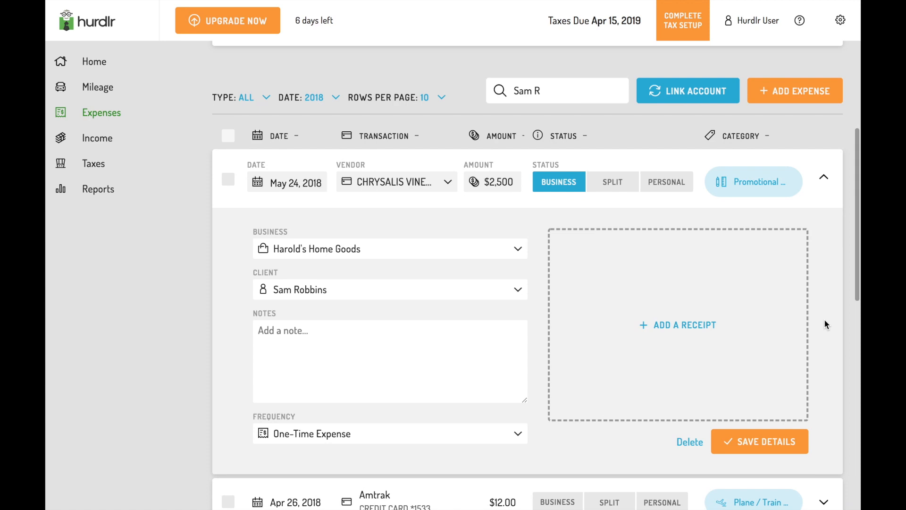
click(823, 177)
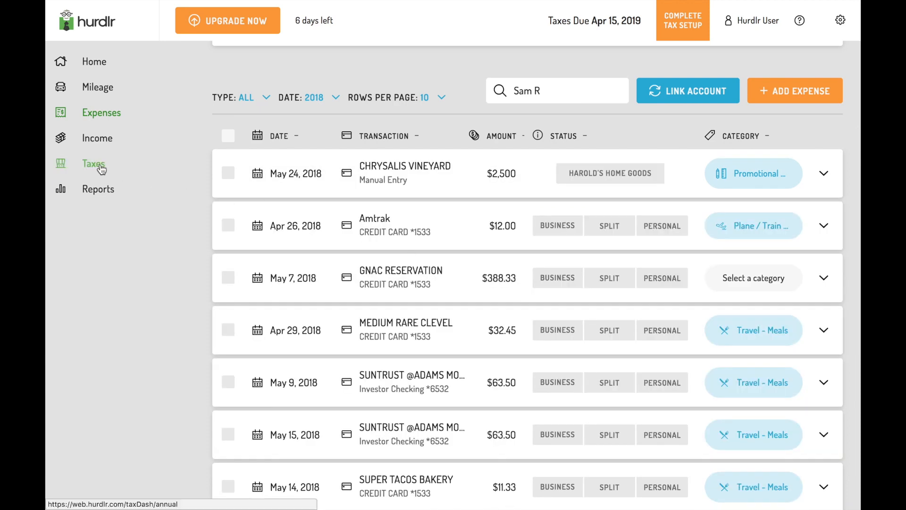
- Start the tax profile with District of Columbia as home state and Single filing status
click(93, 164)
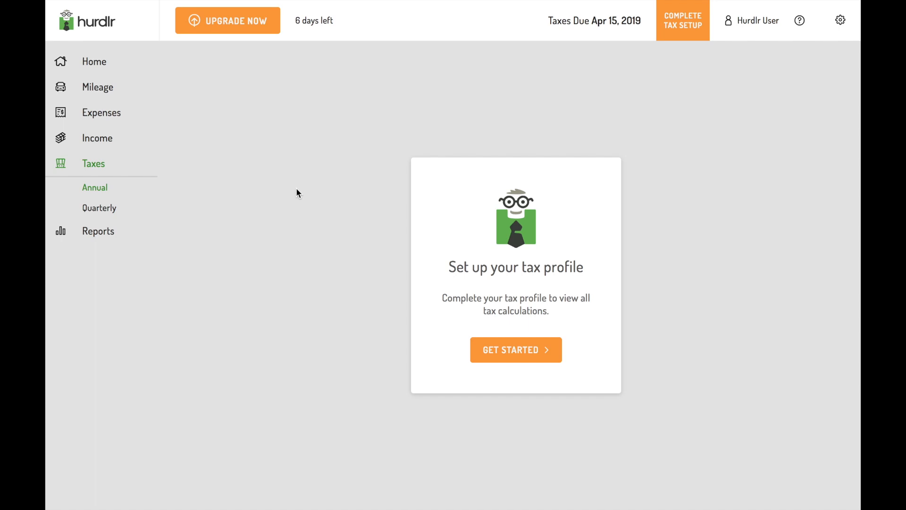
mouse_move(458, 321)
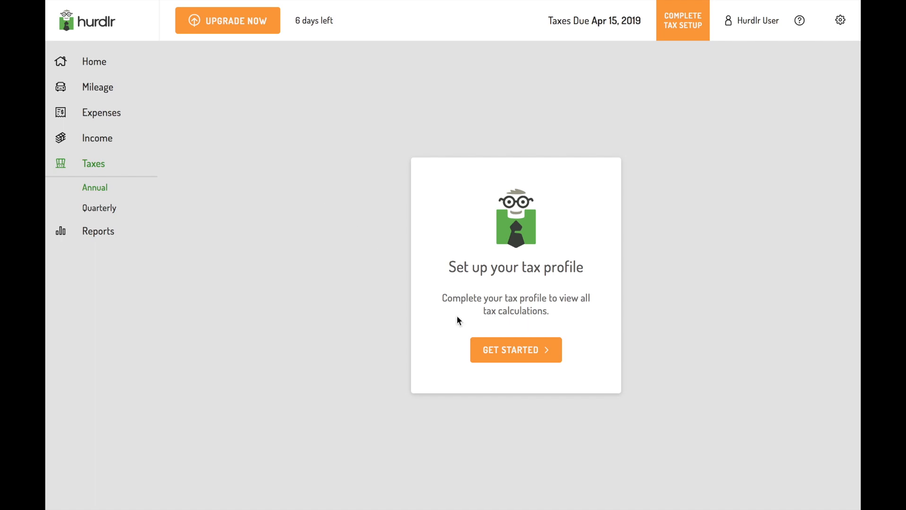
click(515, 349)
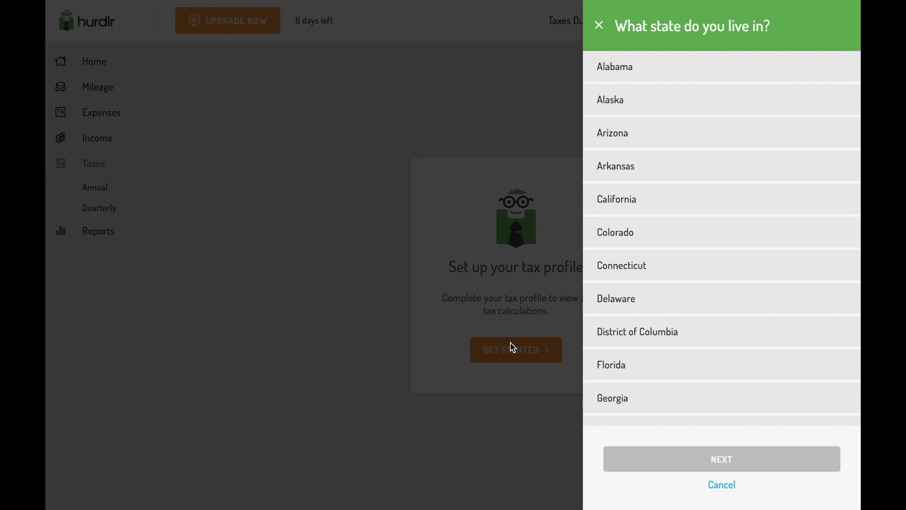
click(637, 331)
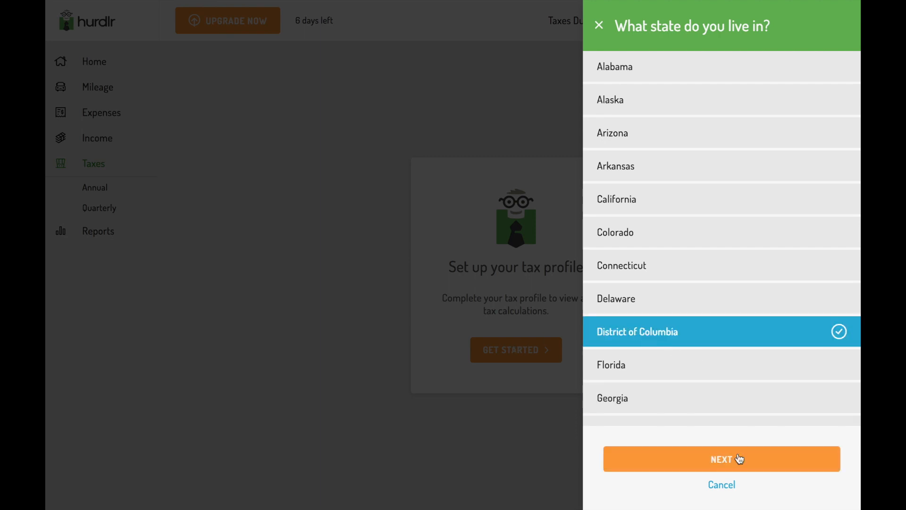
click(720, 458)
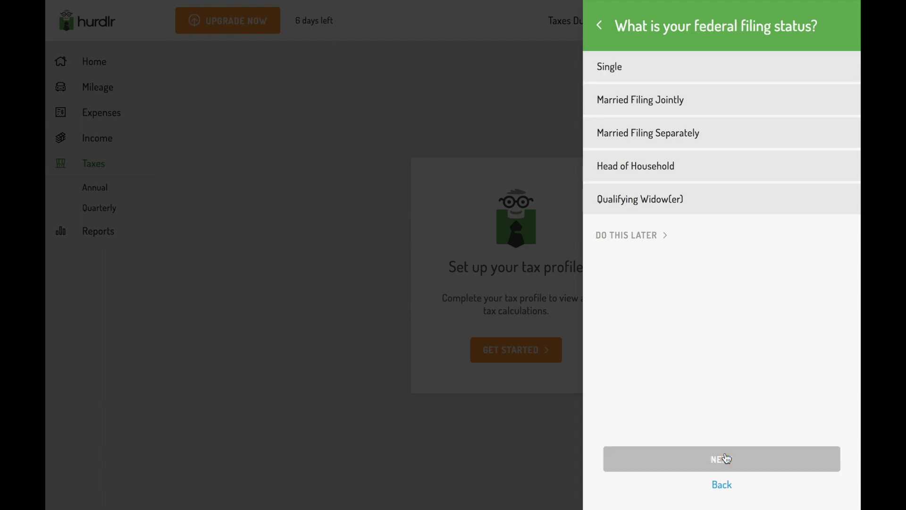
click(635, 66)
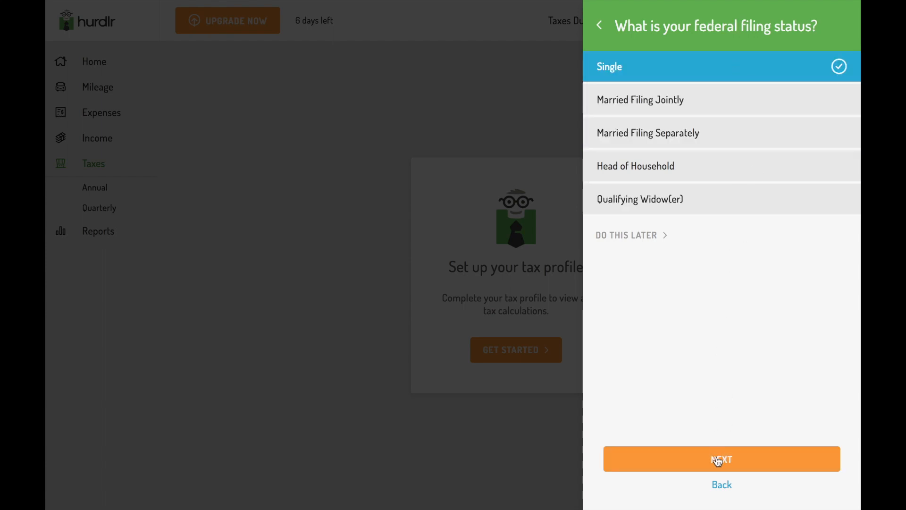
click(721, 459)
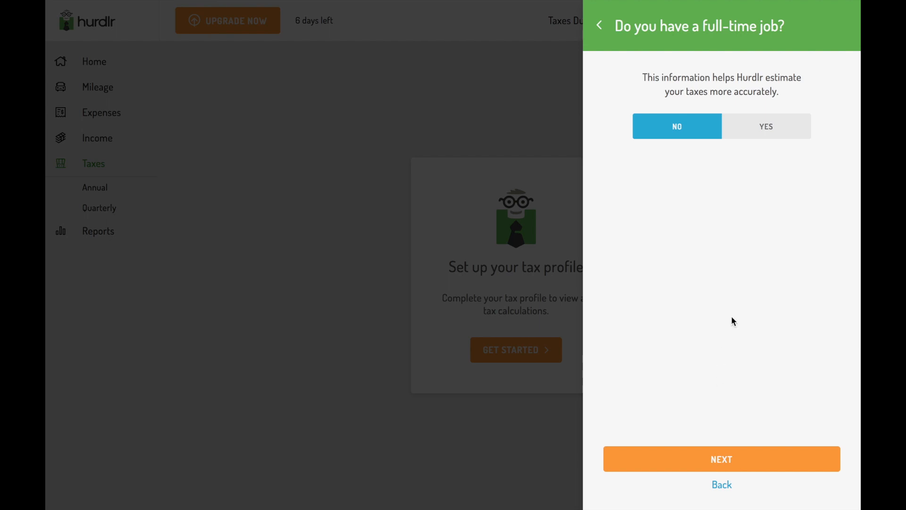
- Report a full-time job with a $60,000 salary and acknowledge the estimates disclaimer
click(765, 126)
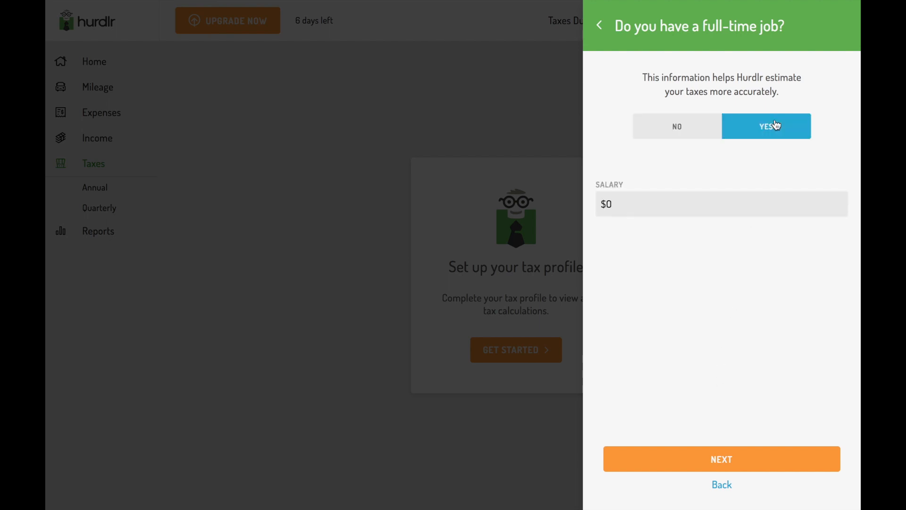
click(721, 204)
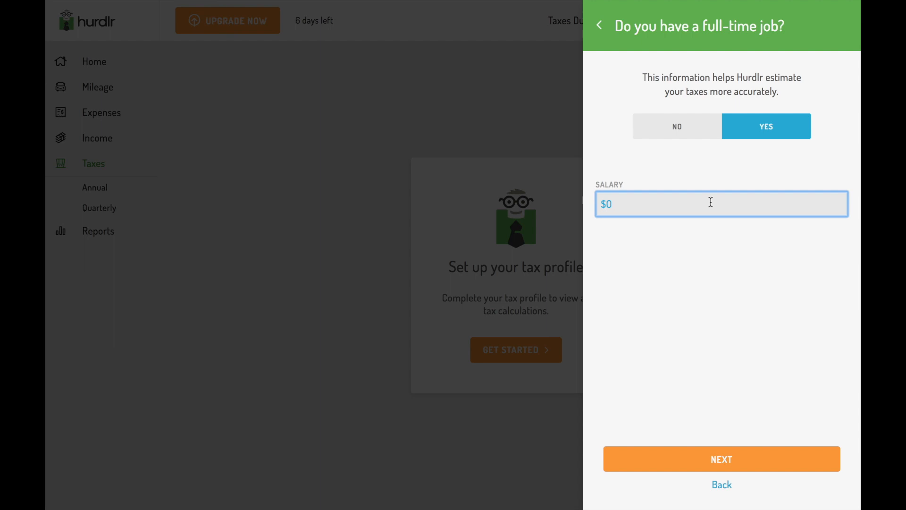
text(600)
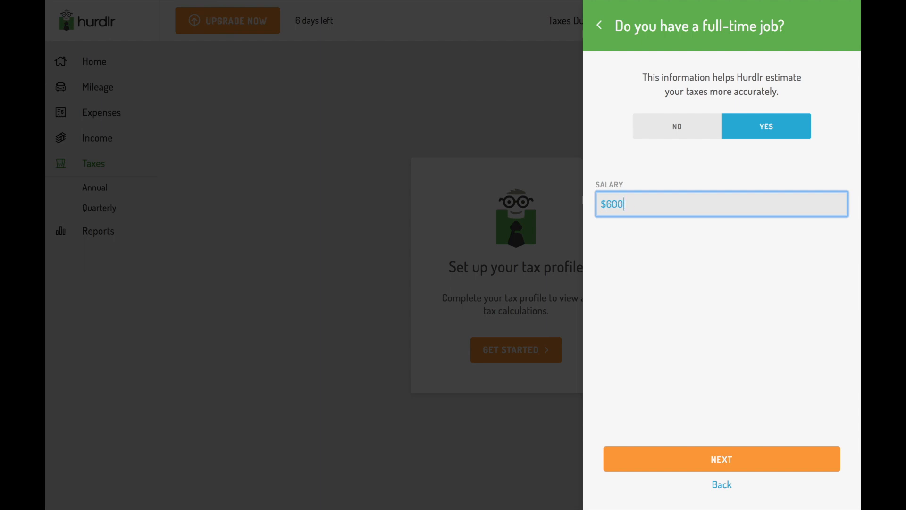
text(0,000)
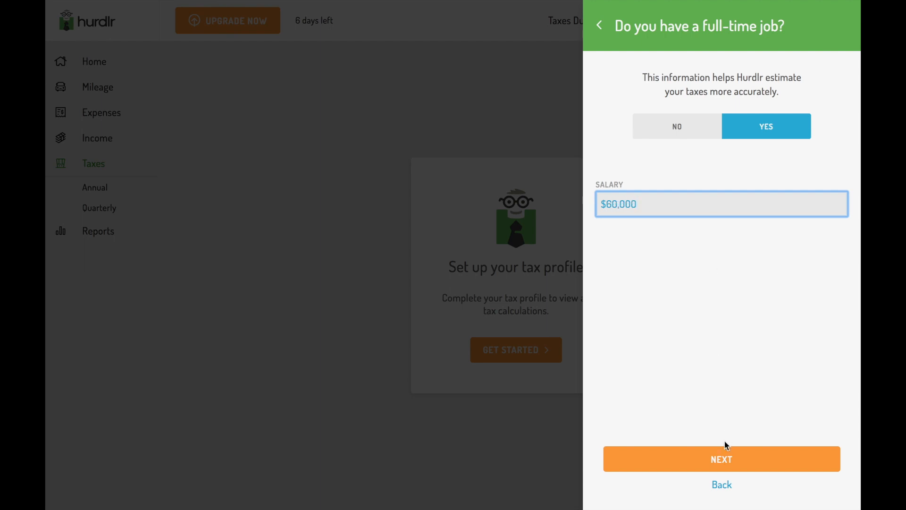
click(721, 458)
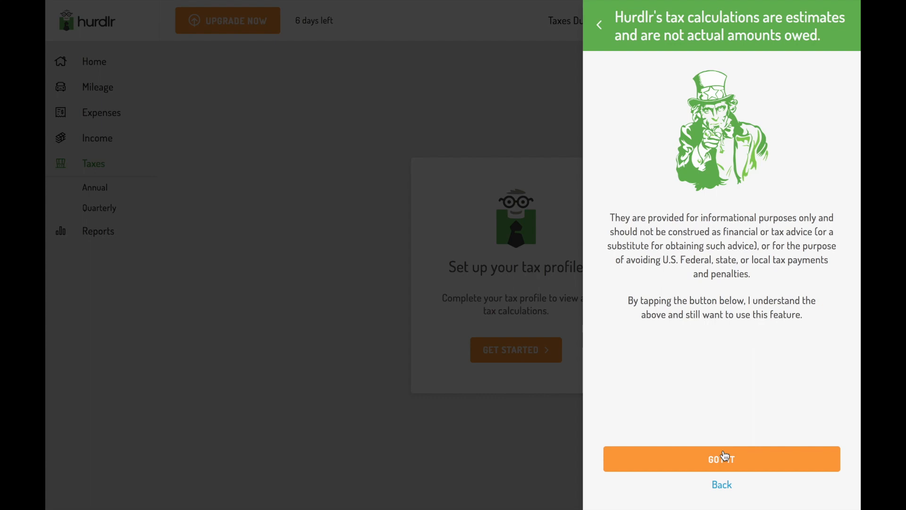
click(721, 458)
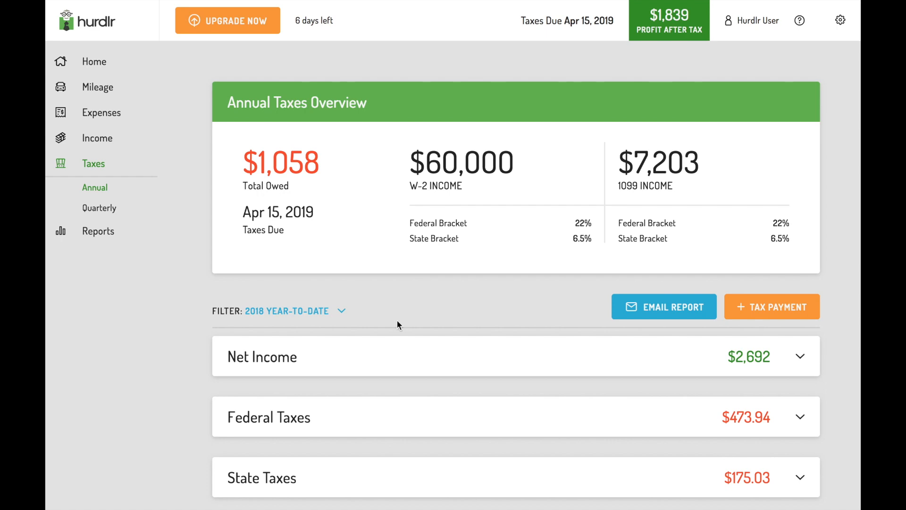
- Browse the quarterly and annual tax breakdowns, then open the Profit & Loss report
click(99, 208)
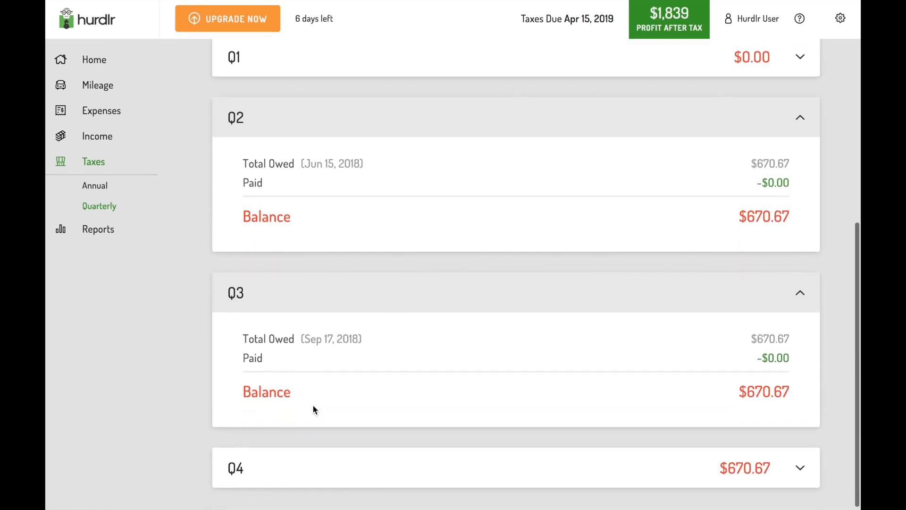
scroll(down, 3)
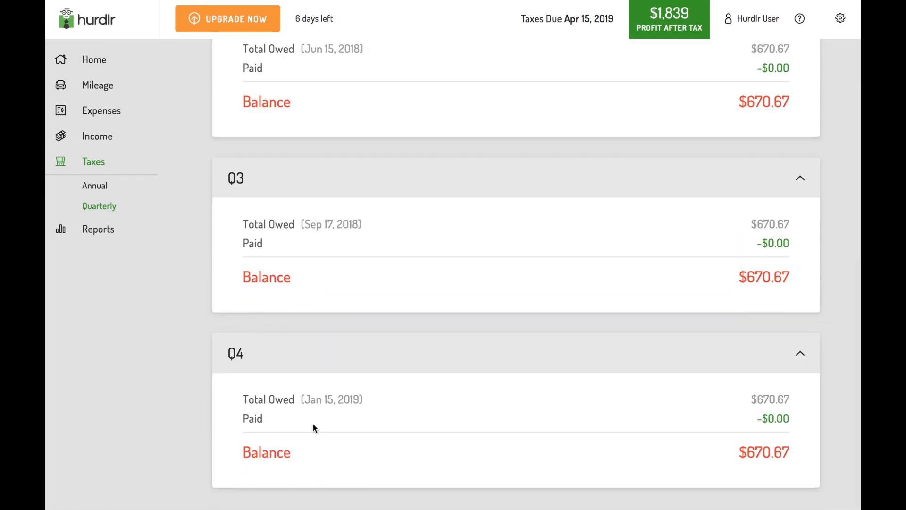
click(95, 185)
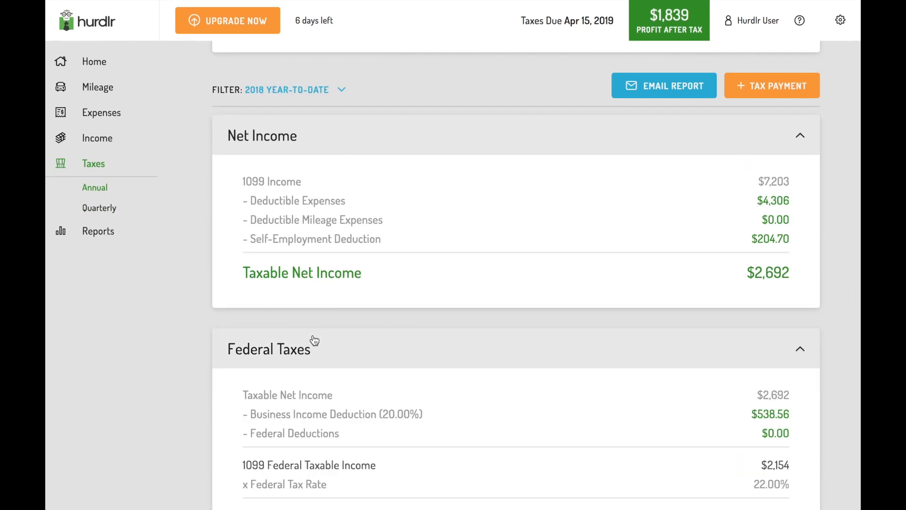
scroll(down, 3)
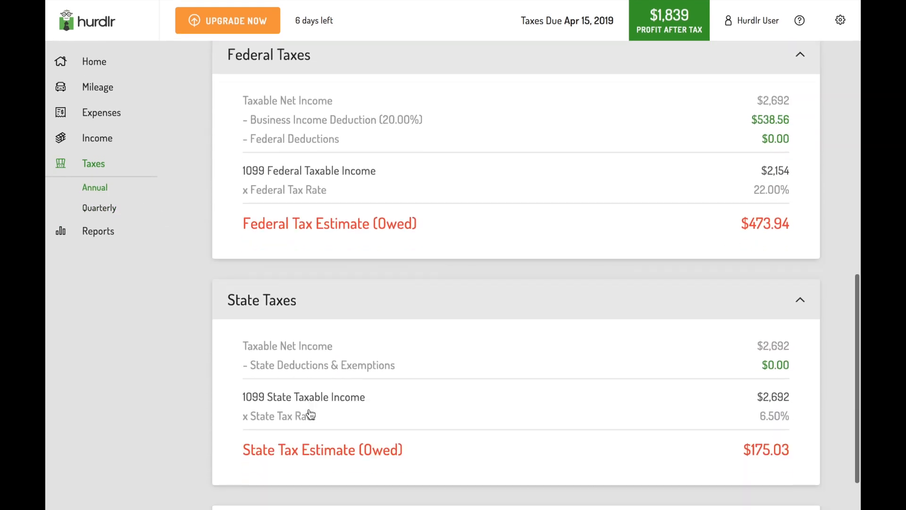
scroll(down, 3)
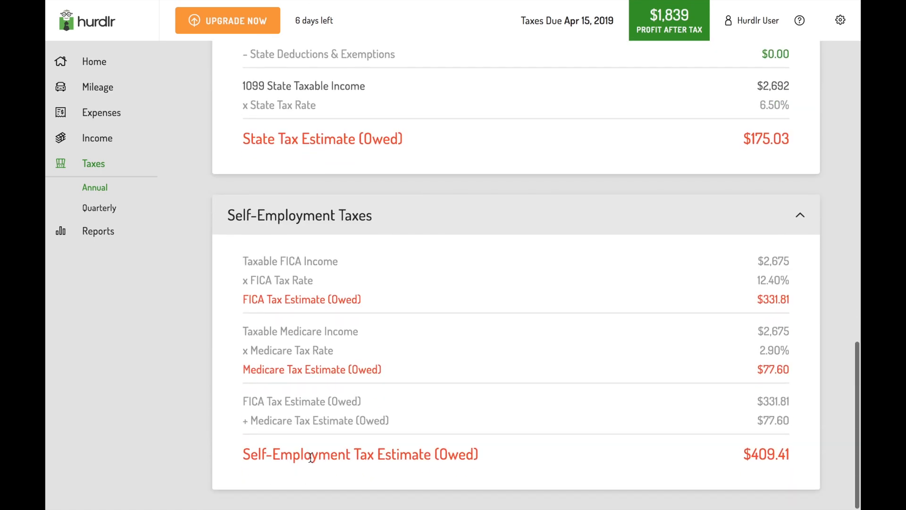
scroll(up, 3)
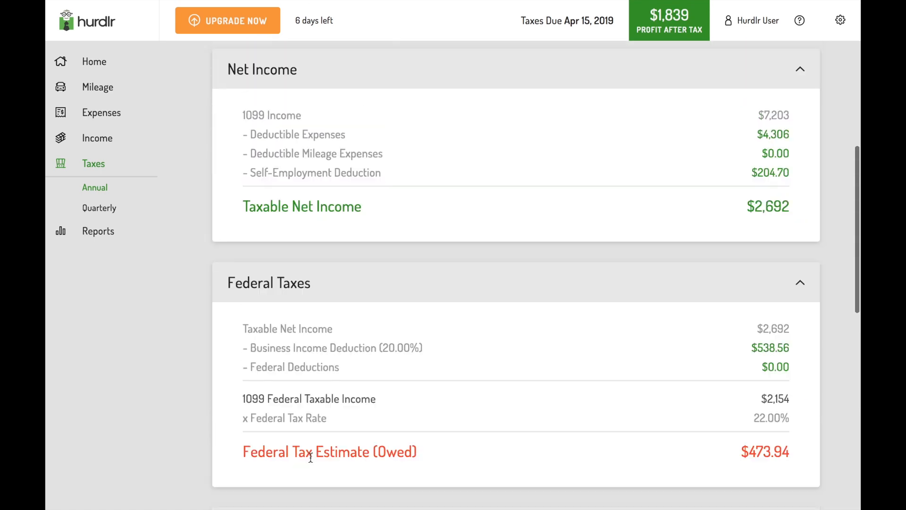
scroll(up, 3)
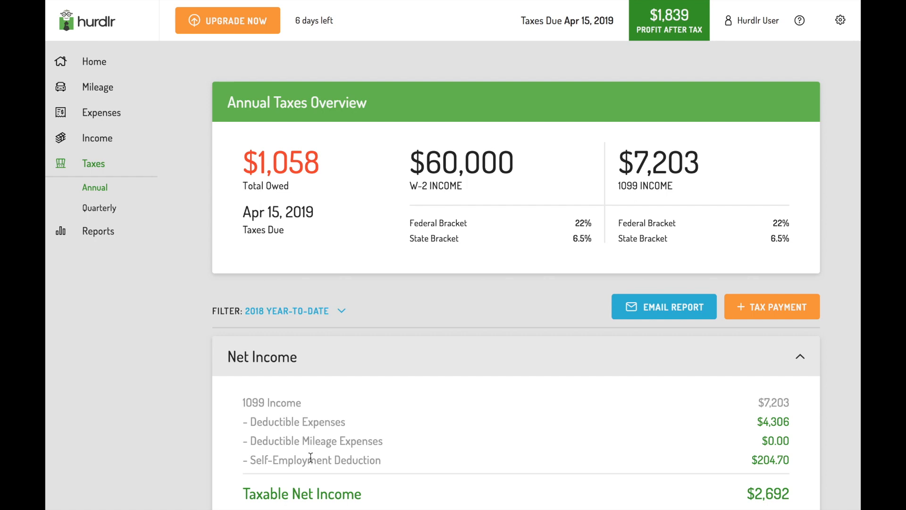
click(98, 231)
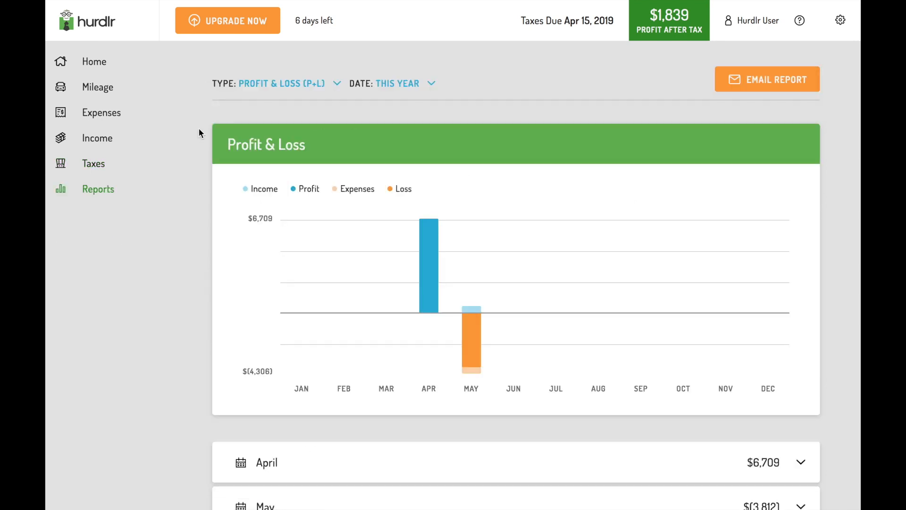
- Email the 2018 Expenses by Vendor report, confirm it sent, and return Home
scroll(up, 3)
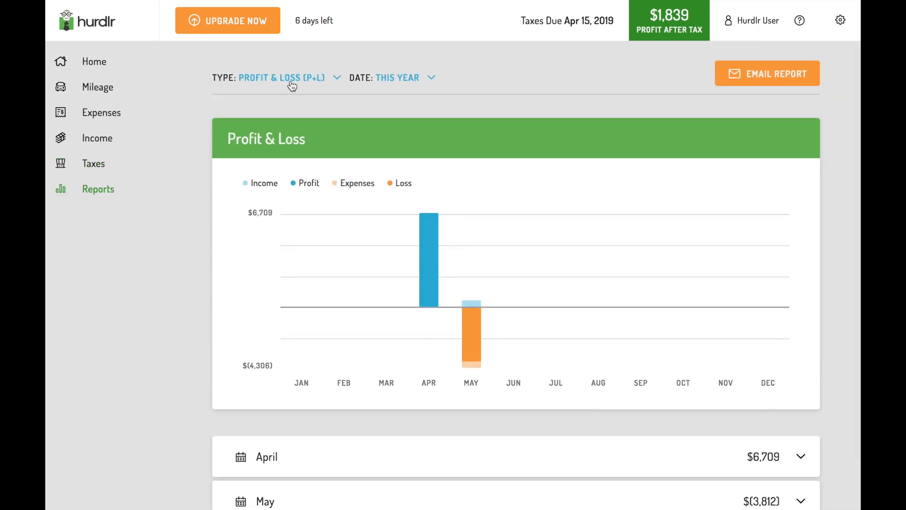
click(281, 78)
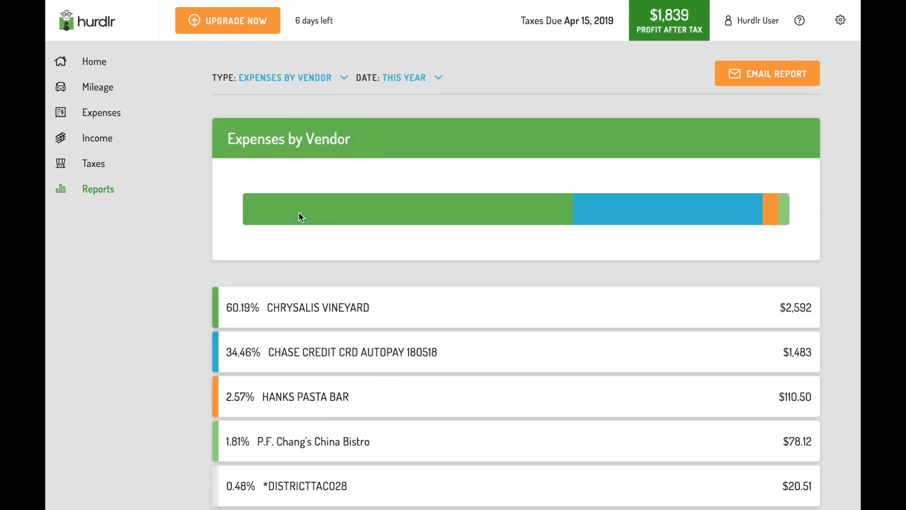
scroll(down, 3)
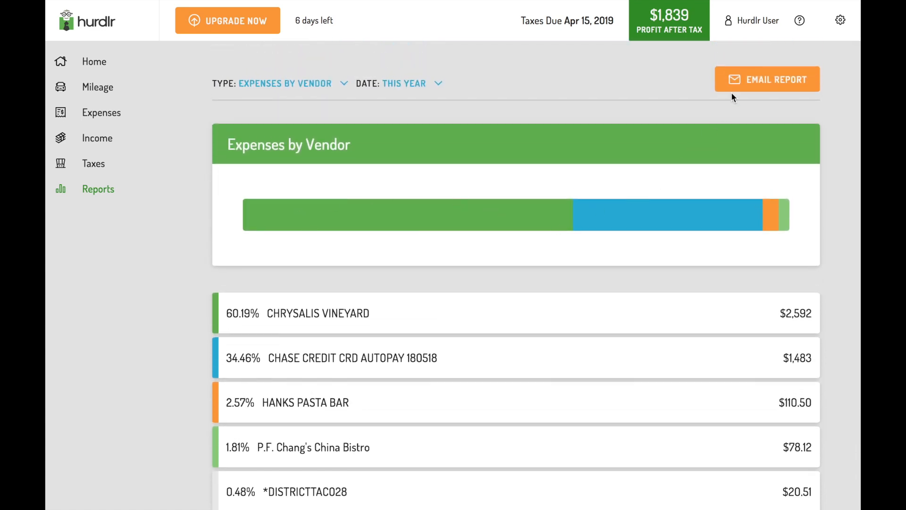
click(767, 79)
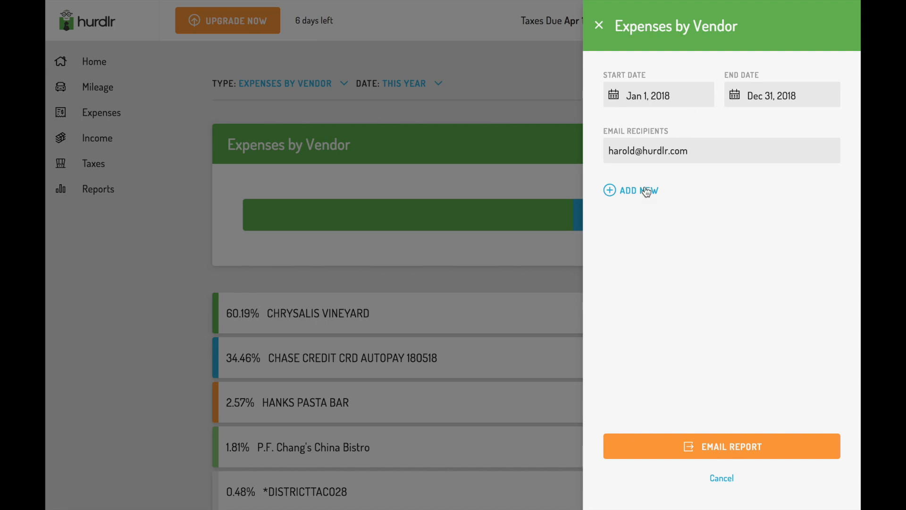
click(721, 445)
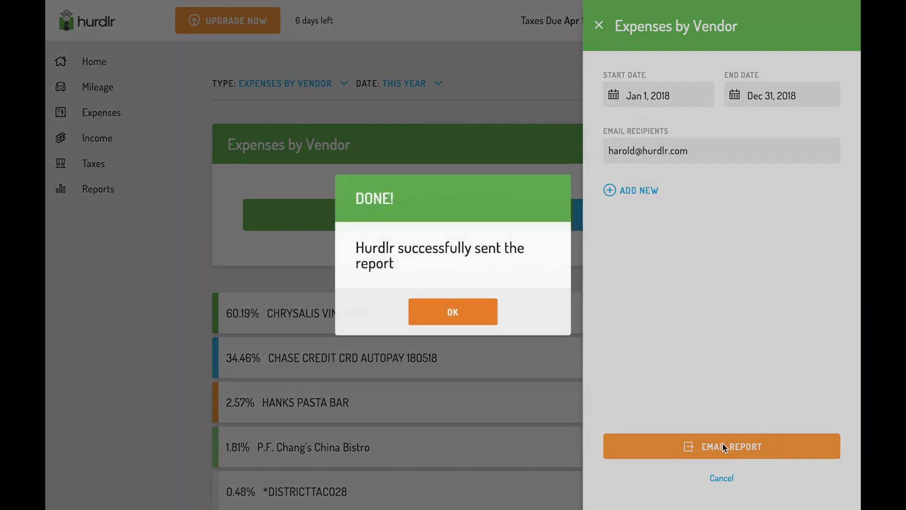
click(452, 311)
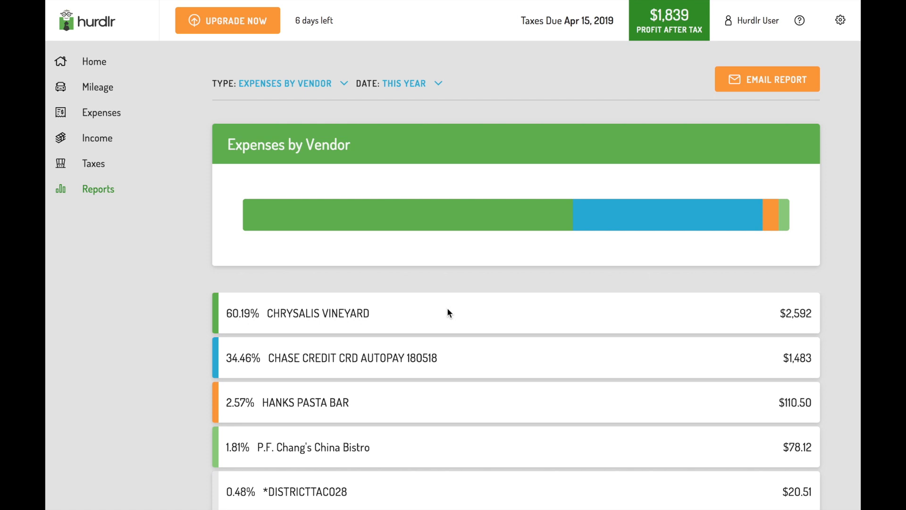
click(94, 61)
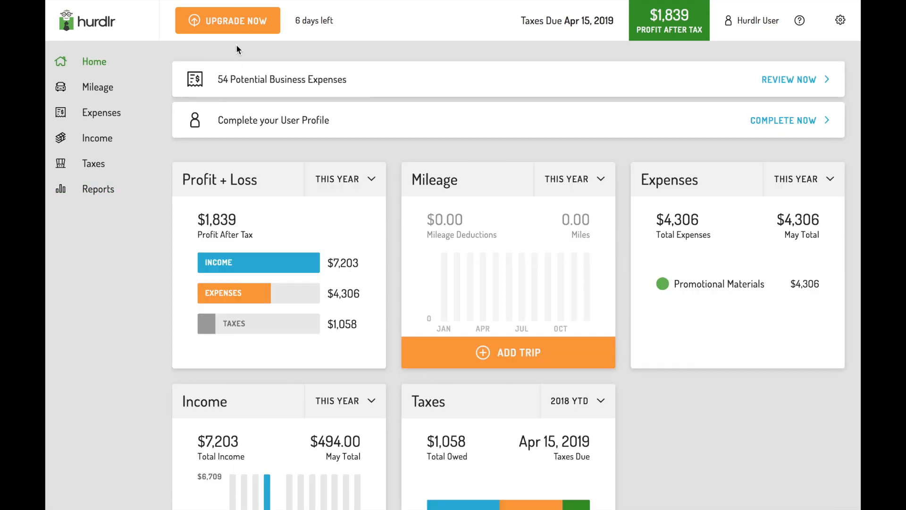
- Toggle Premium between $7.99 monthly and $59.99 annual, preview checkout, then go back
click(227, 20)
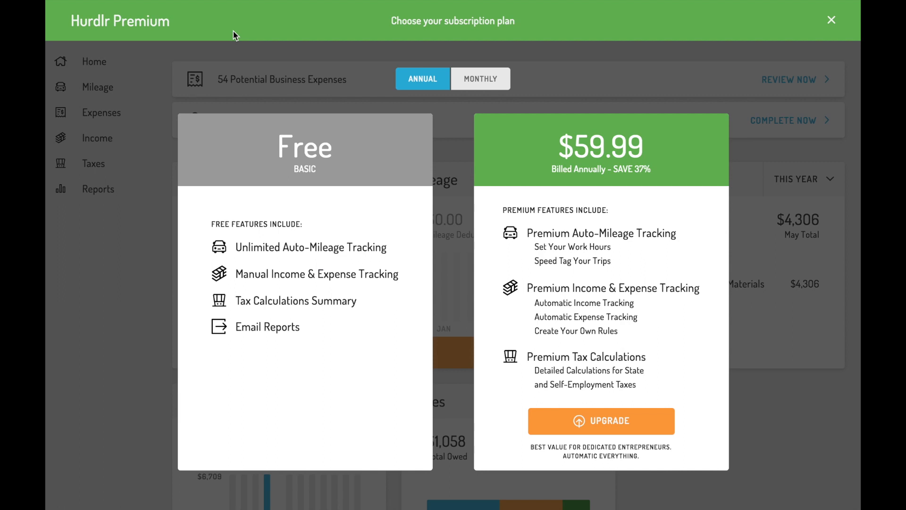
mouse_move(288, 97)
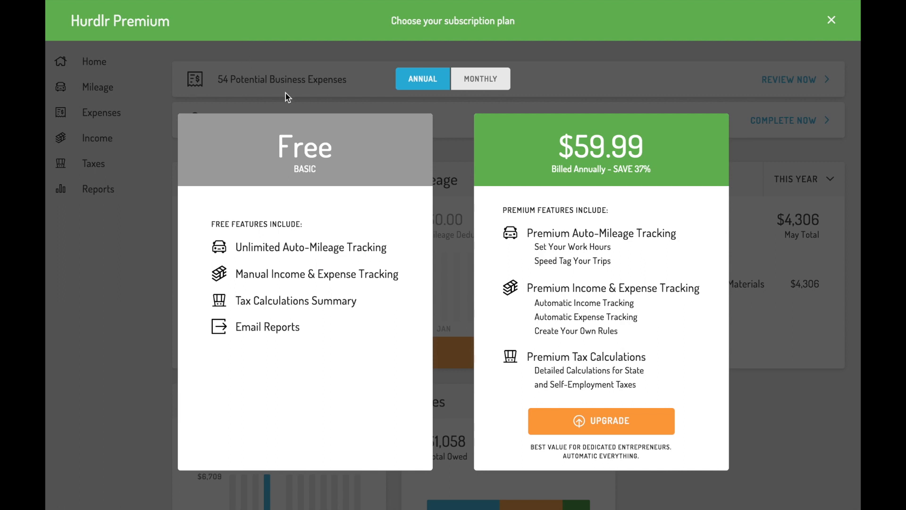
mouse_move(468, 93)
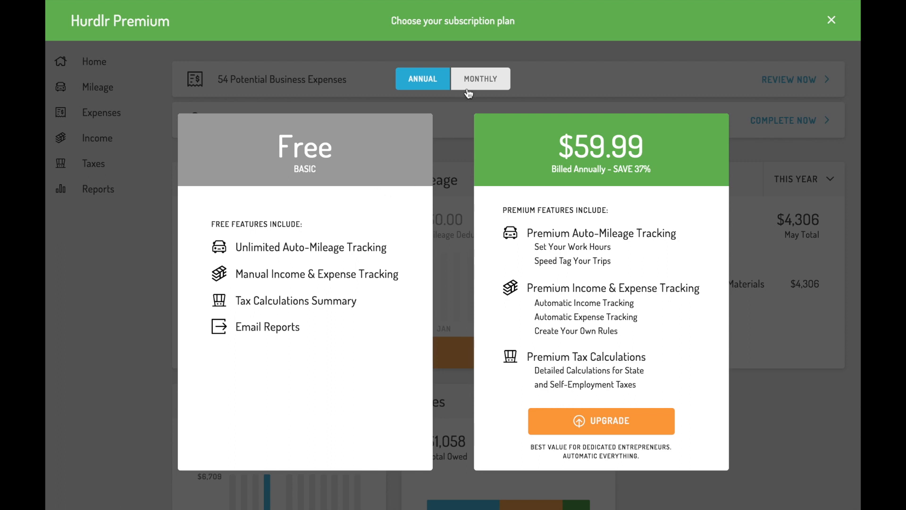
click(479, 79)
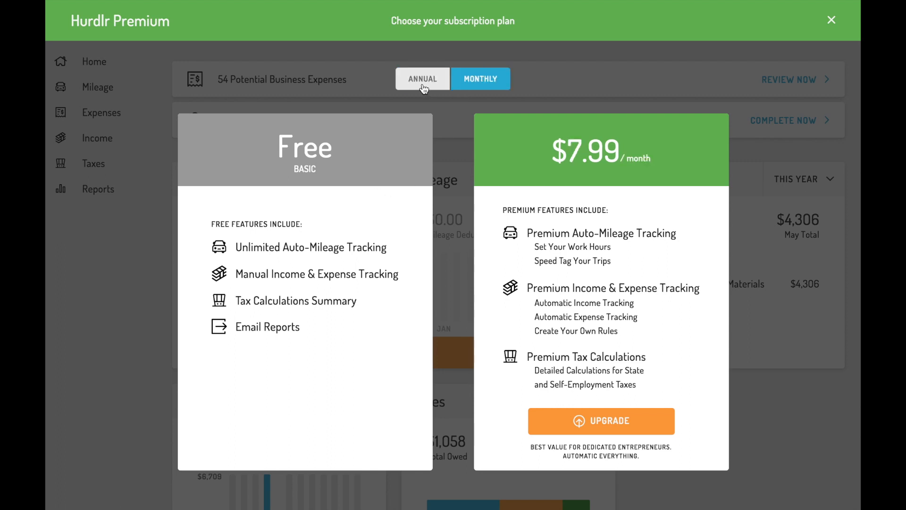
click(422, 79)
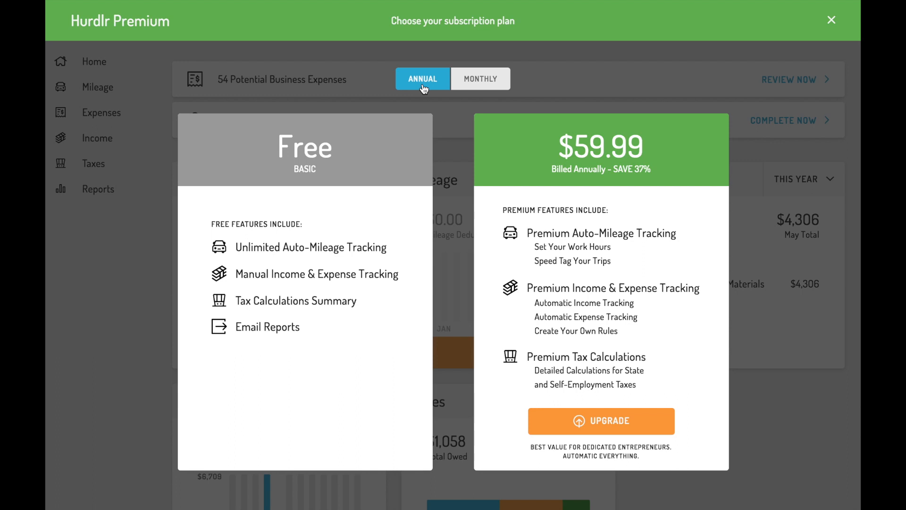
mouse_move(631, 407)
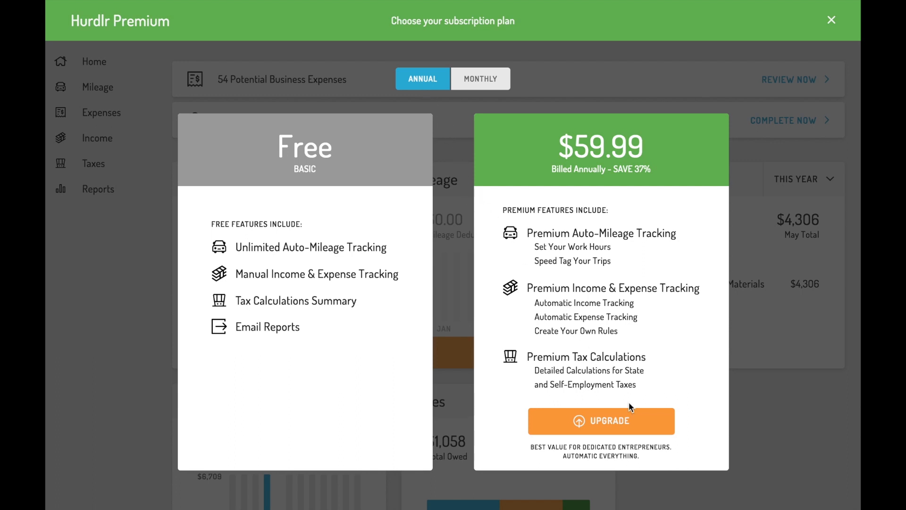
click(600, 420)
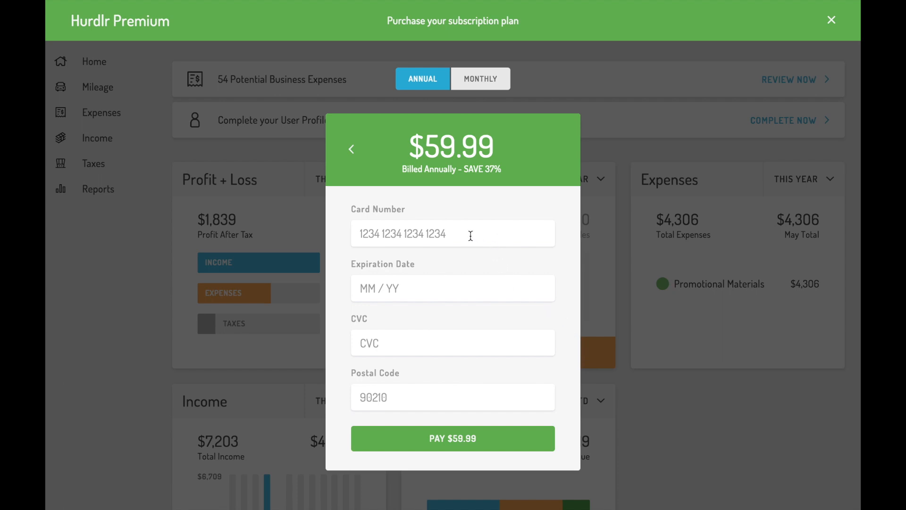
click(351, 149)
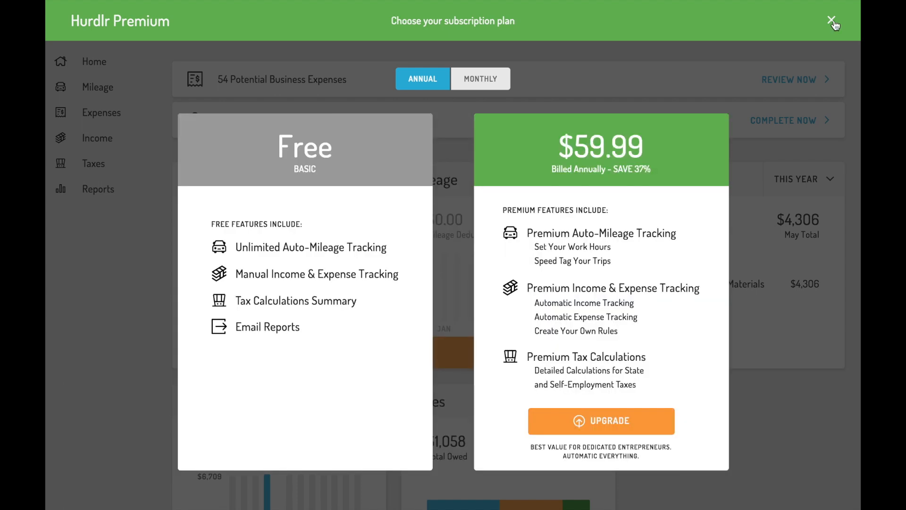